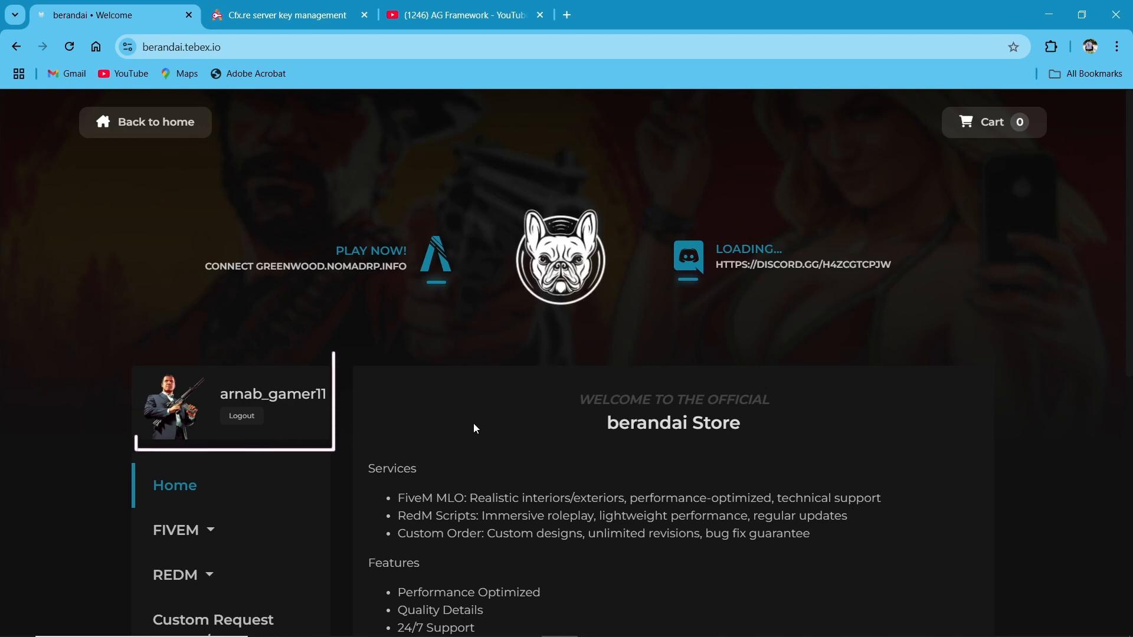
{"action": "mouse_move", "coordinate": [164, 538]}
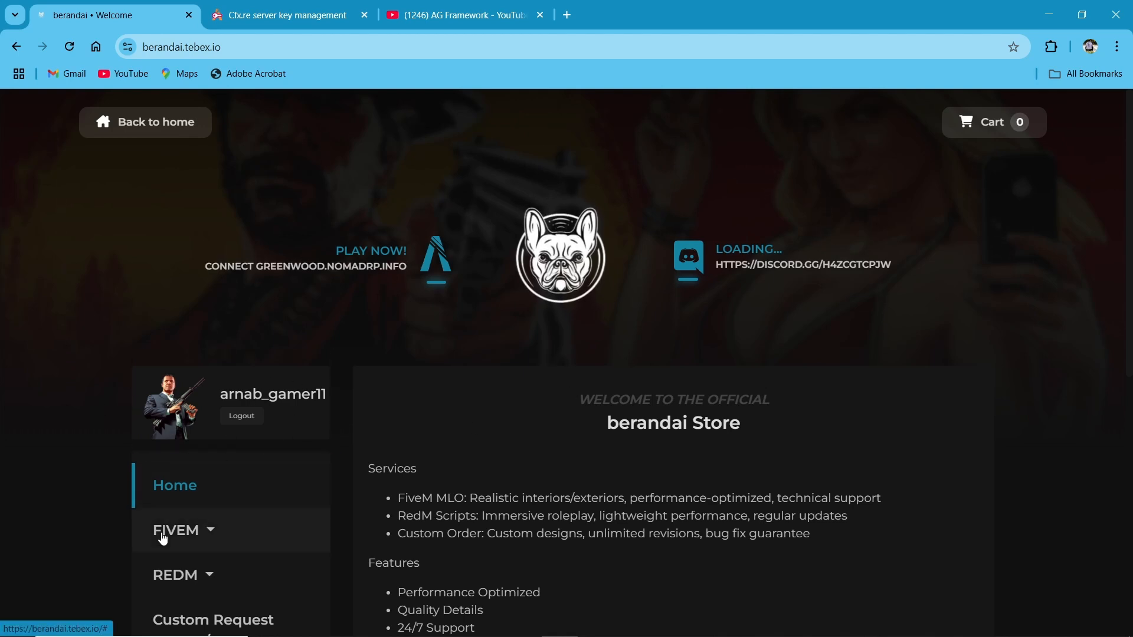
Add the Simple & Clean Hud script (45 USD) to the Tebex basket with Discord details.
{"action": "left_click", "coordinate": [175, 530]}
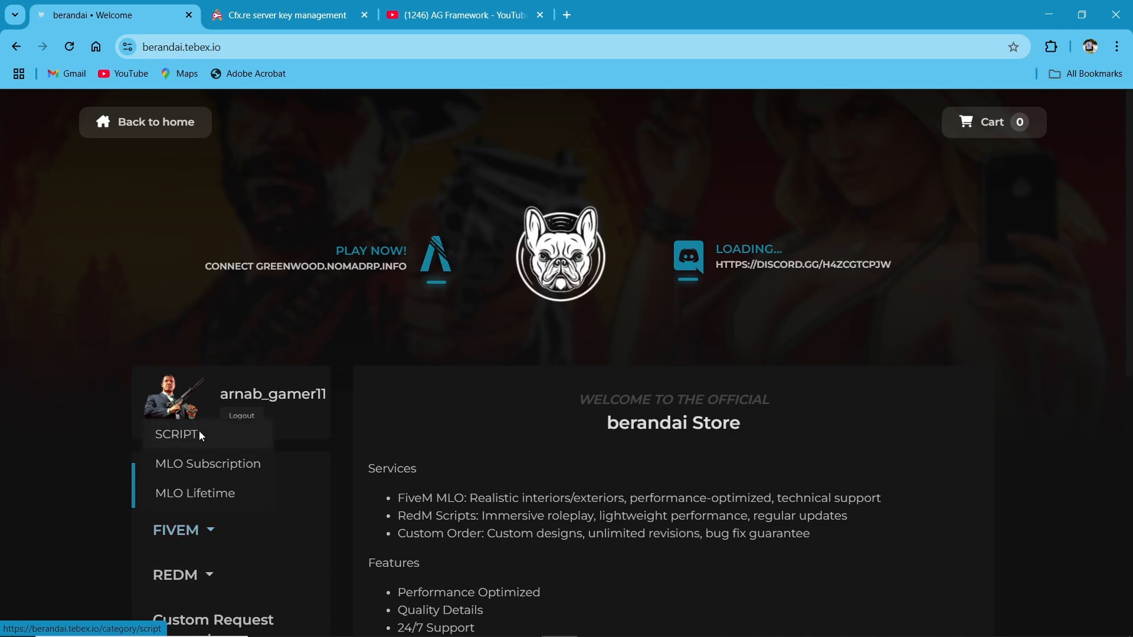
{"action": "left_click", "coordinate": [175, 434]}
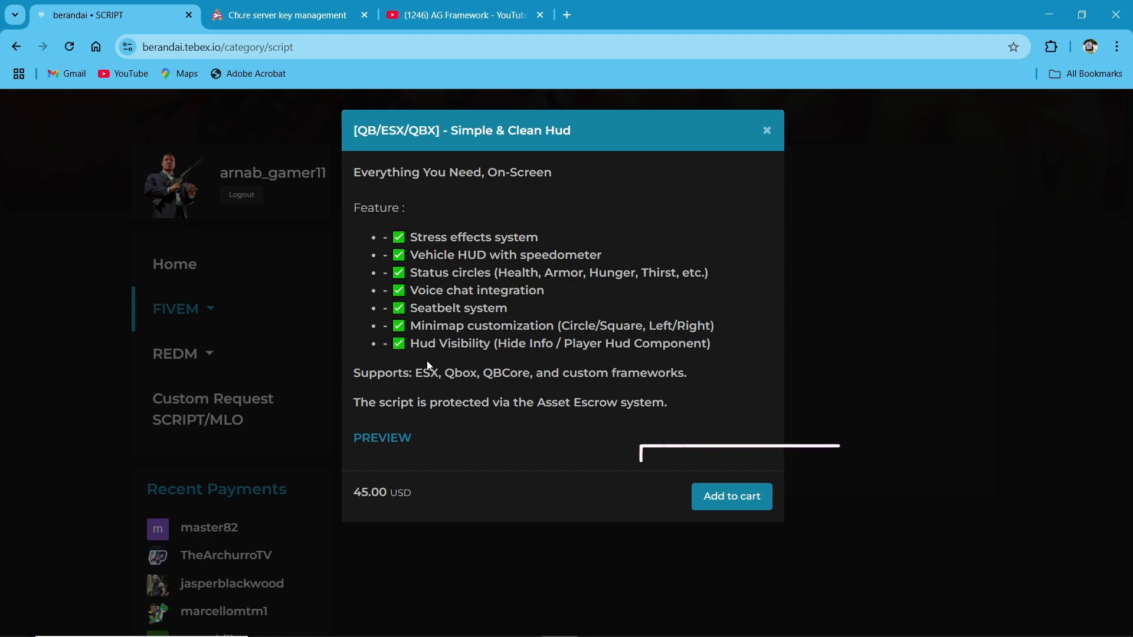
{"action": "left_click", "coordinate": [731, 496]}
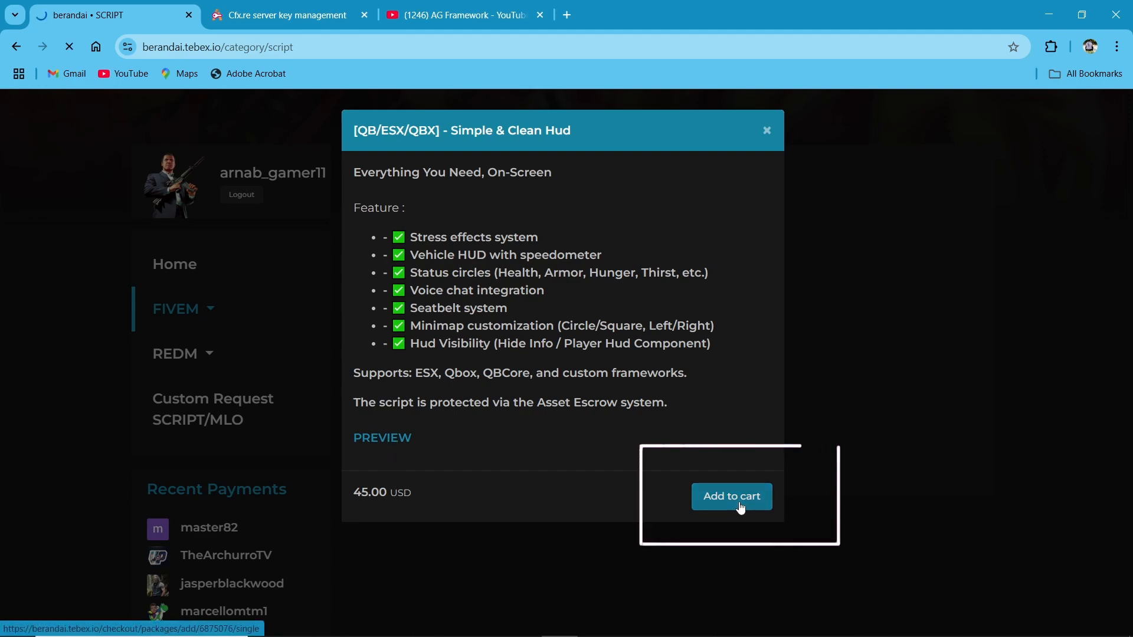
{"action": "left_click", "coordinate": [732, 496]}
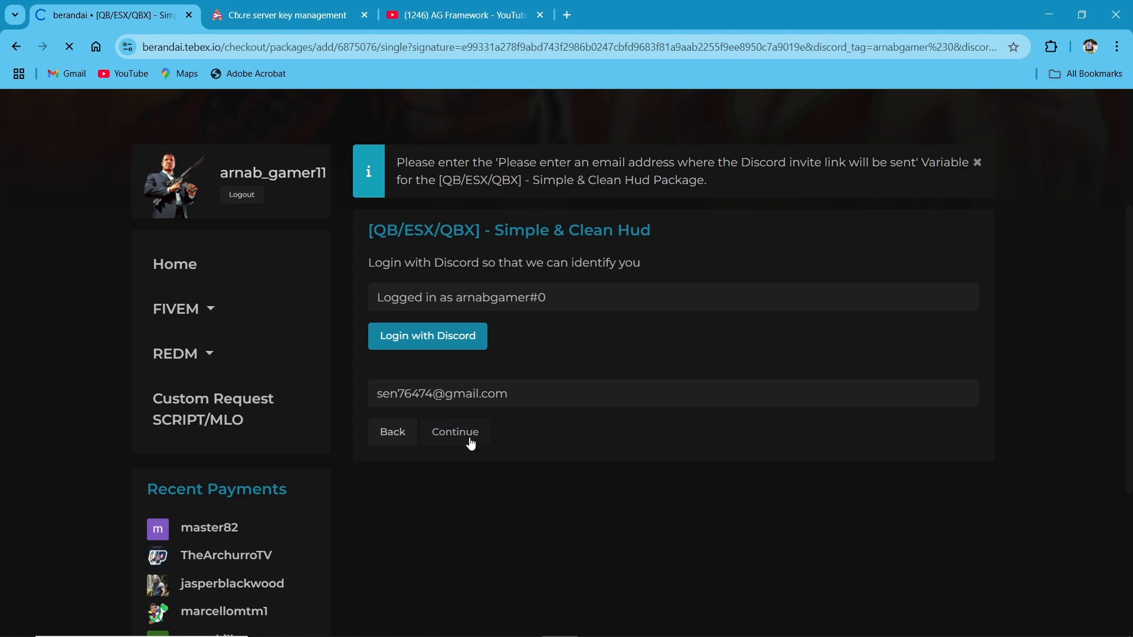
{"action": "left_click", "coordinate": [455, 432]}
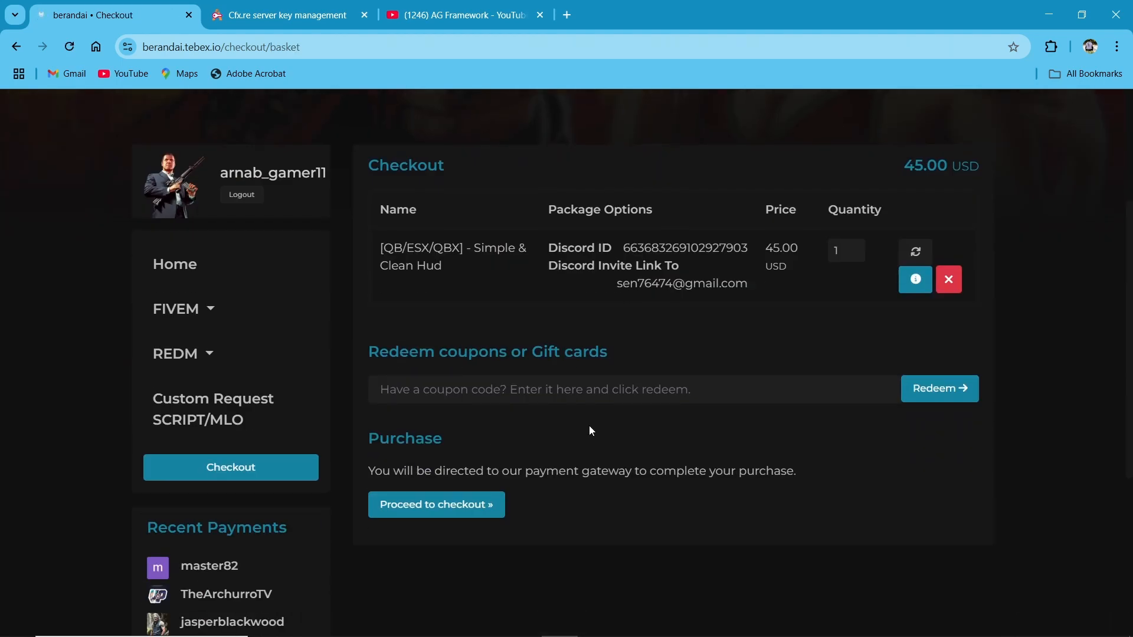
{"action": "mouse_move", "coordinate": [909, 193]}
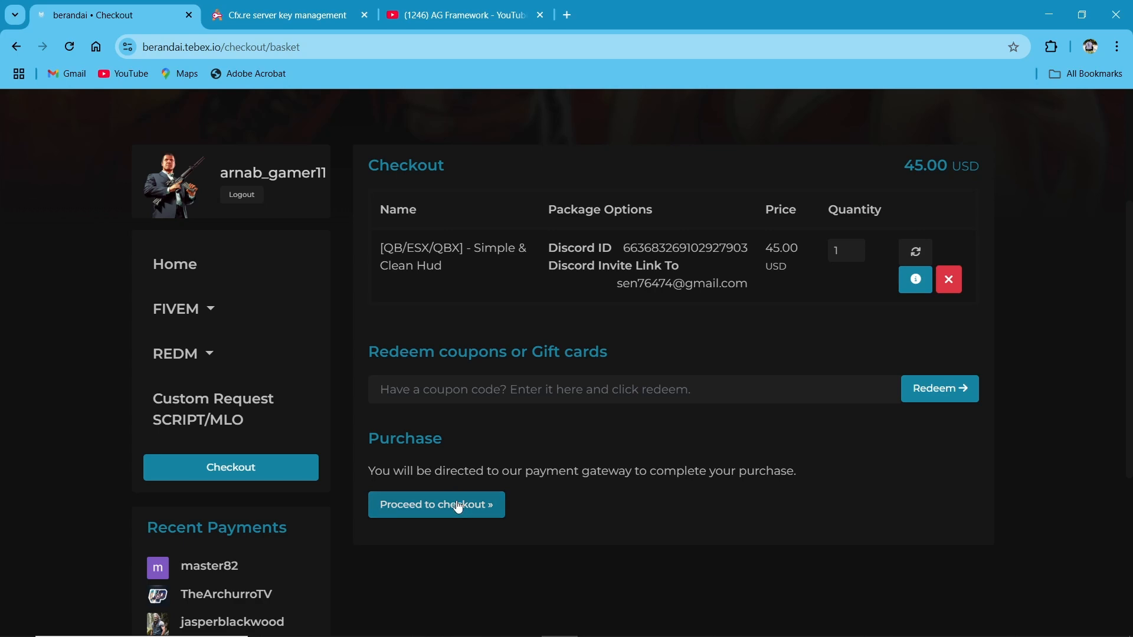
{"action": "mouse_move", "coordinate": [481, 393]}
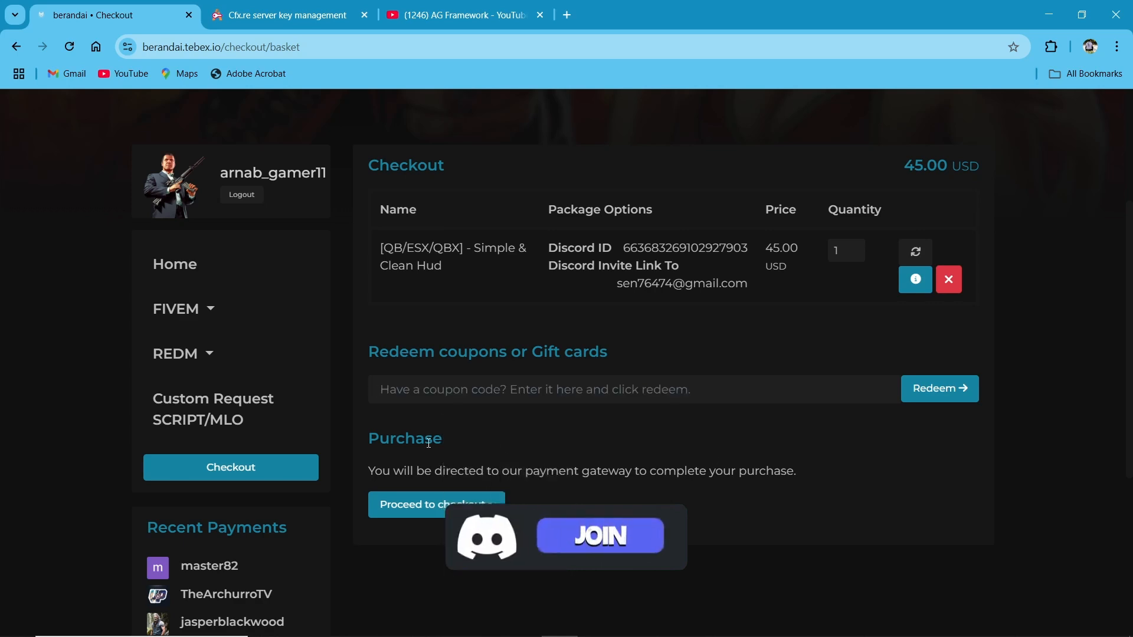
Proceed from the basket to Tebex's payment checkout page.
{"action": "left_click", "coordinate": [599, 535]}
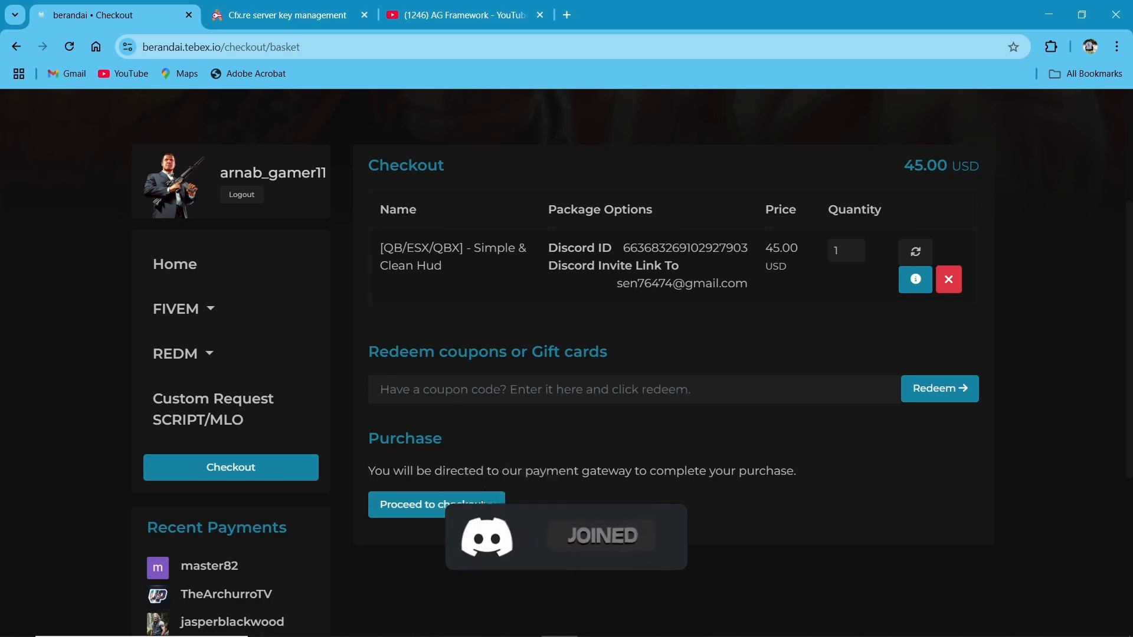
{"action": "left_click", "coordinate": [437, 504]}
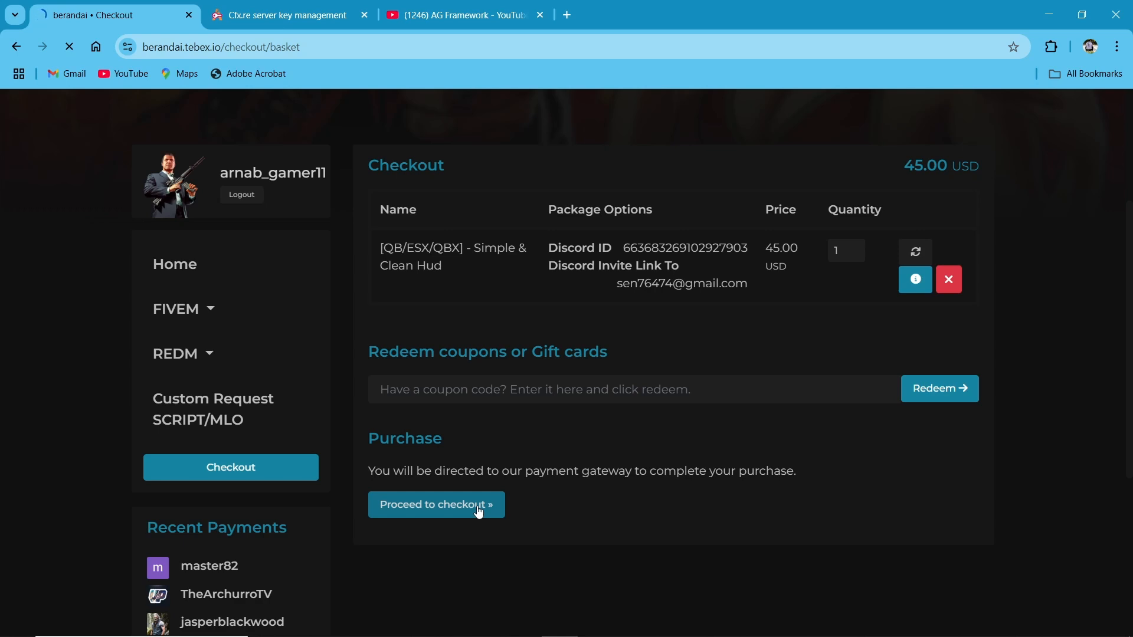
{"action": "left_click", "coordinate": [435, 505]}
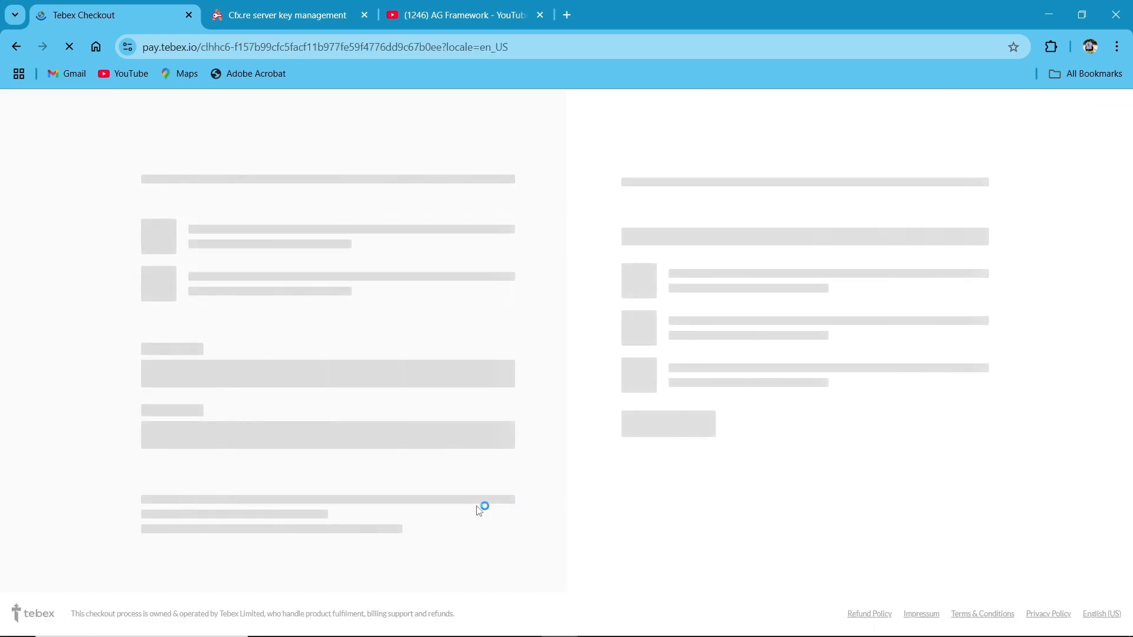
Download the granted bangdai_hud asset from Cfx.re Keymaster.
{"action": "left_click", "coordinate": [291, 16]}
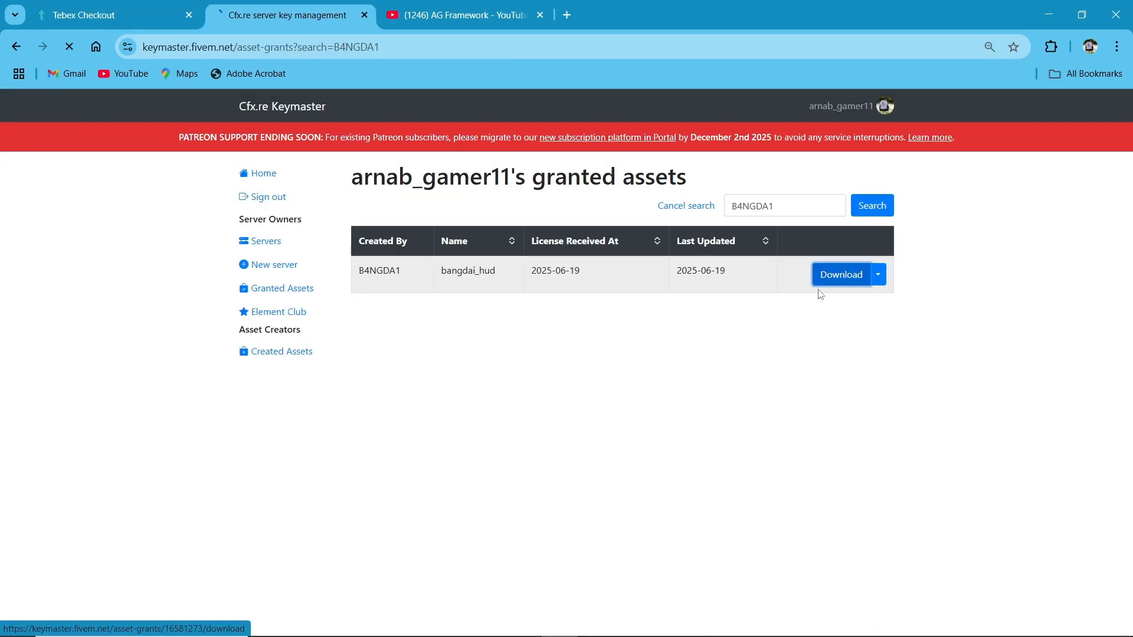
{"action": "left_click", "coordinate": [841, 275]}
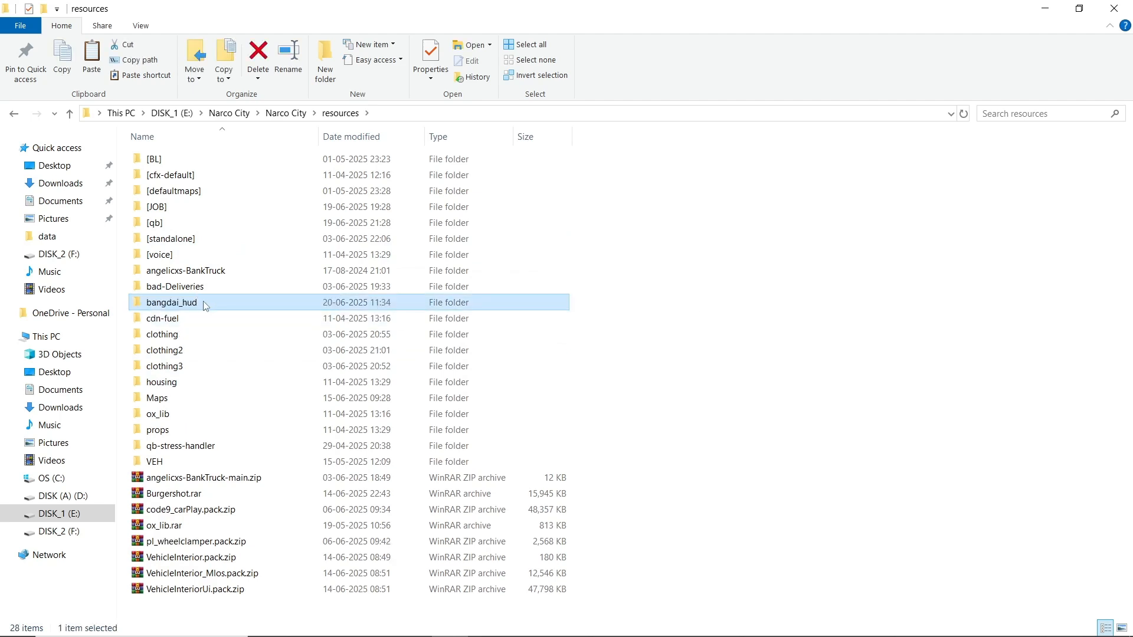
Open the bangdai_hud resource folder and select readme.md.
{"action": "double_click", "coordinate": [171, 302]}
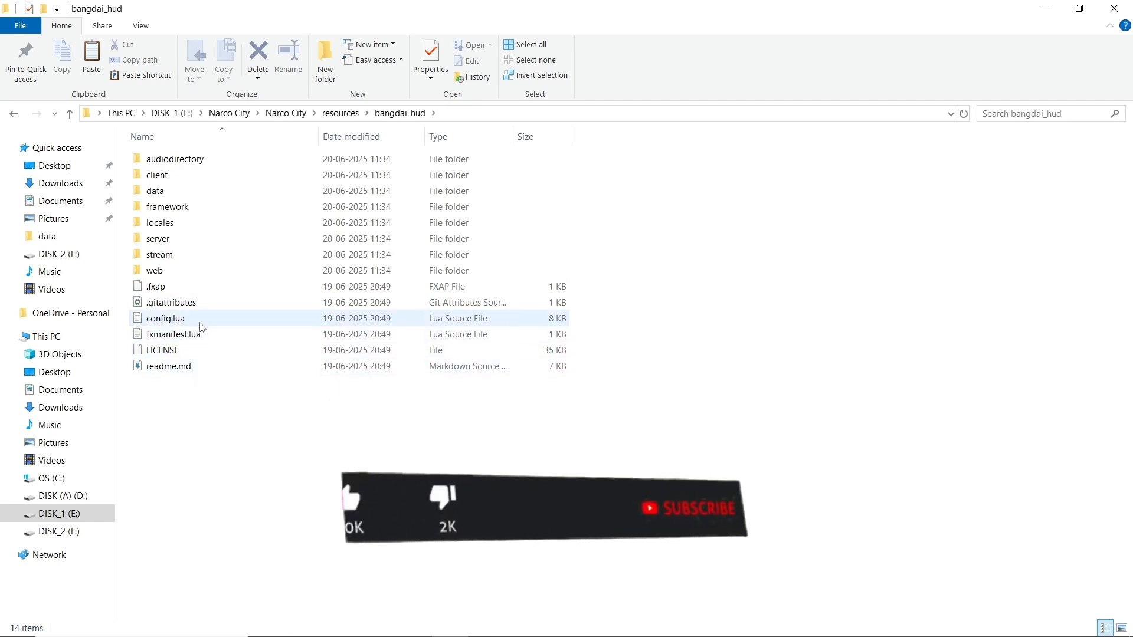
{"action": "left_click", "coordinate": [167, 367]}
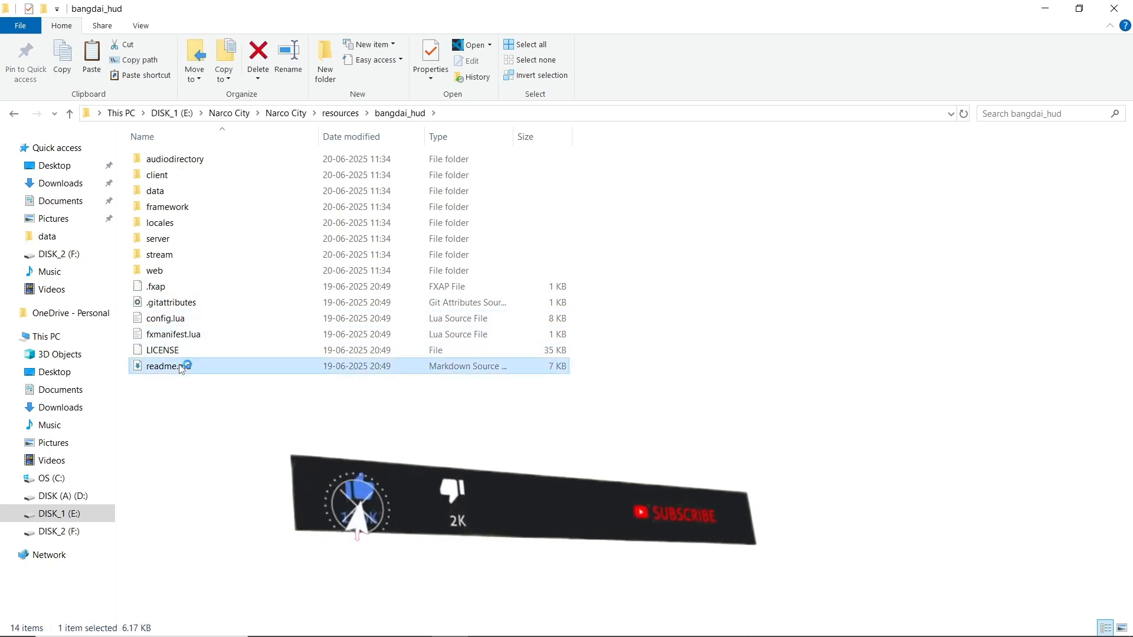
Read readme.md in VS Code, including the ox_inventory notes, then open config.lua.
{"action": "double_click", "coordinate": [160, 366]}
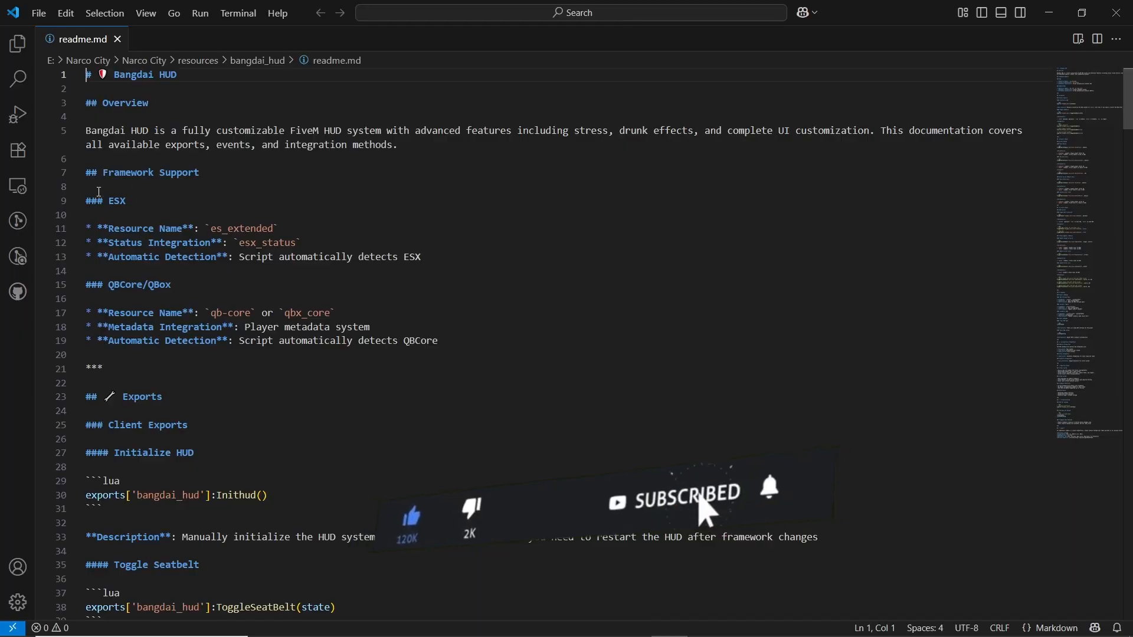
{"action": "double_click", "coordinate": [116, 201]}
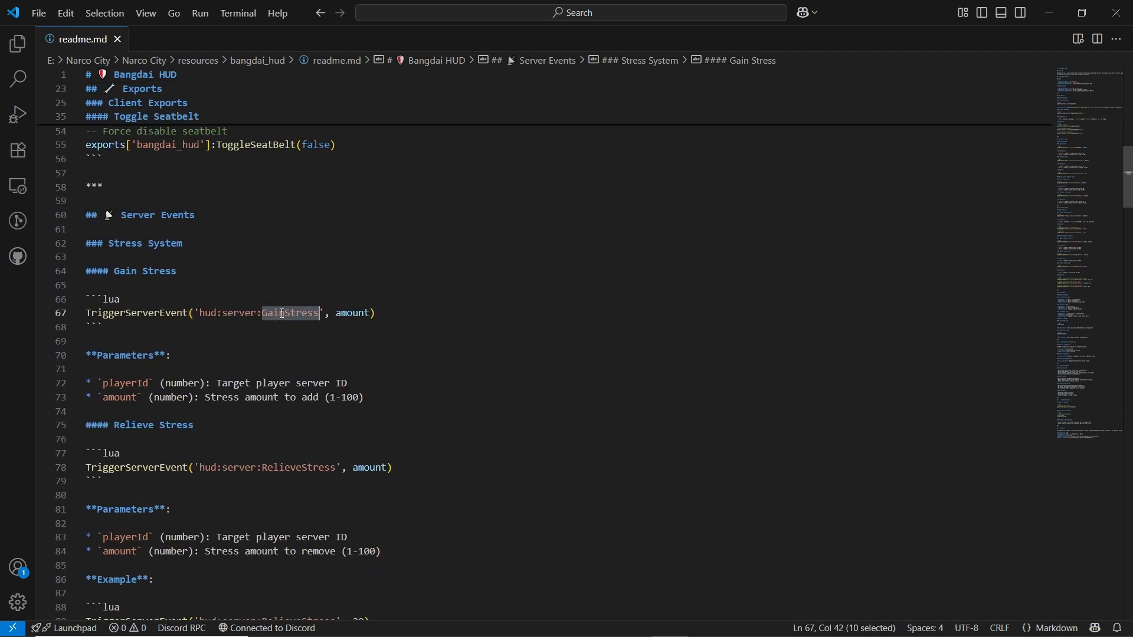
{"action": "scroll", "scroll_direction": "down", "scroll_amount": 3}
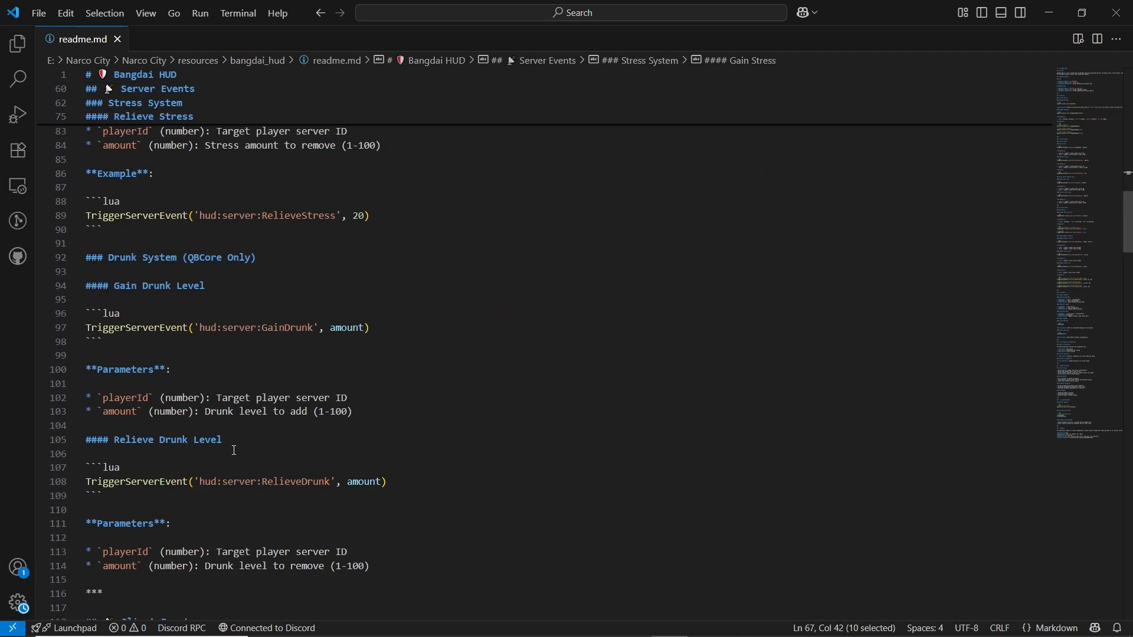
{"action": "scroll", "scroll_direction": "down", "scroll_amount": 3}
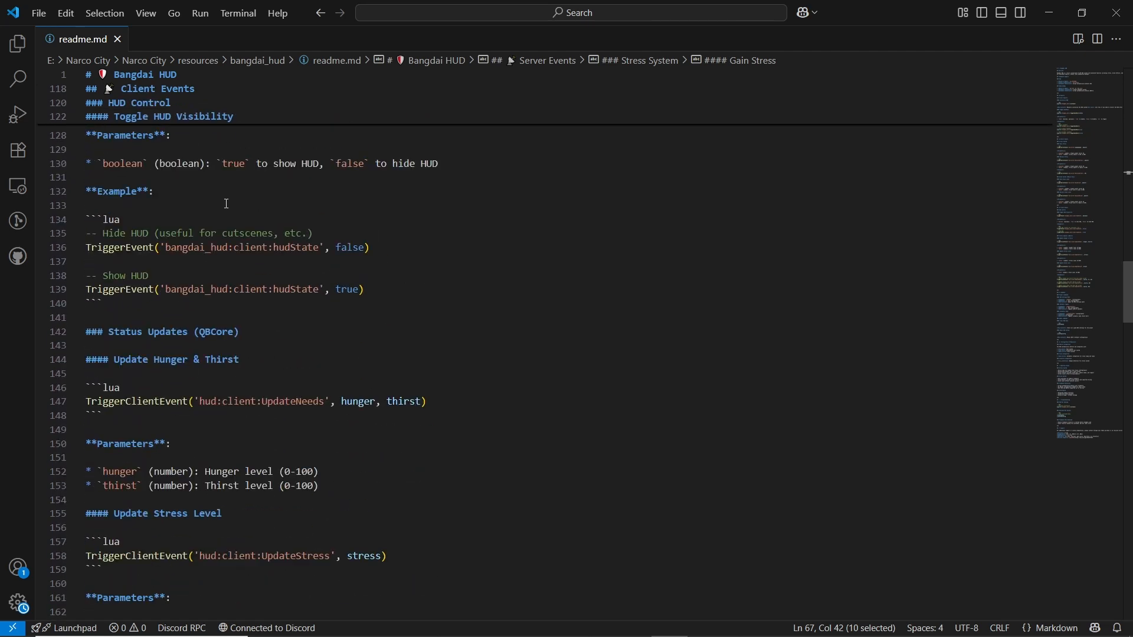
{"action": "scroll", "scroll_direction": "down", "scroll_amount": 3}
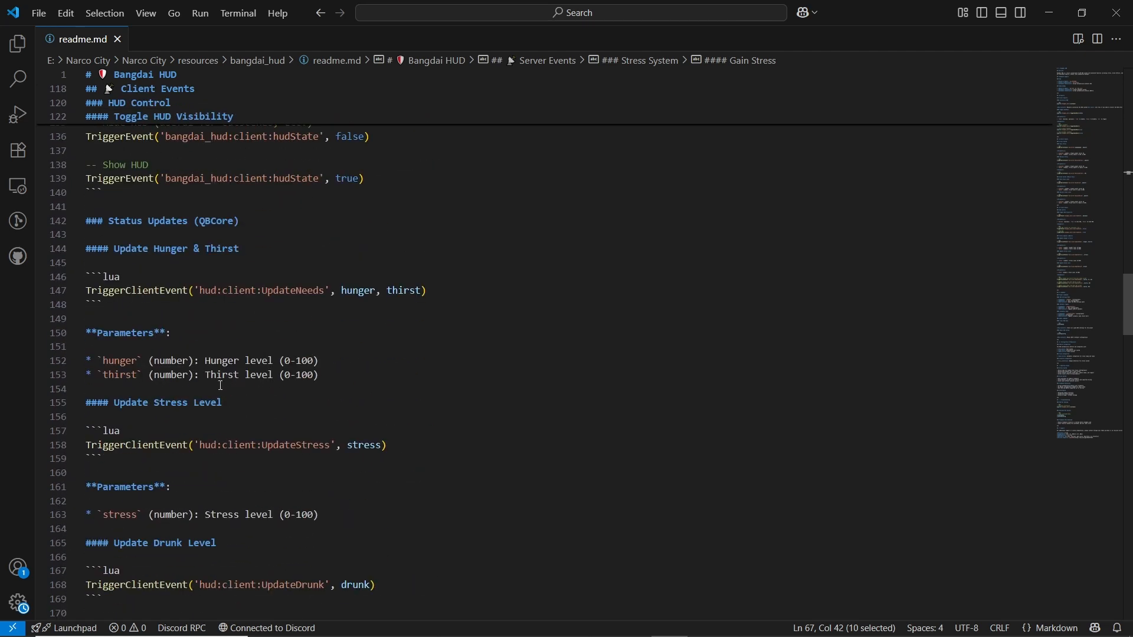
{"action": "scroll", "scroll_direction": "down", "scroll_amount": 3}
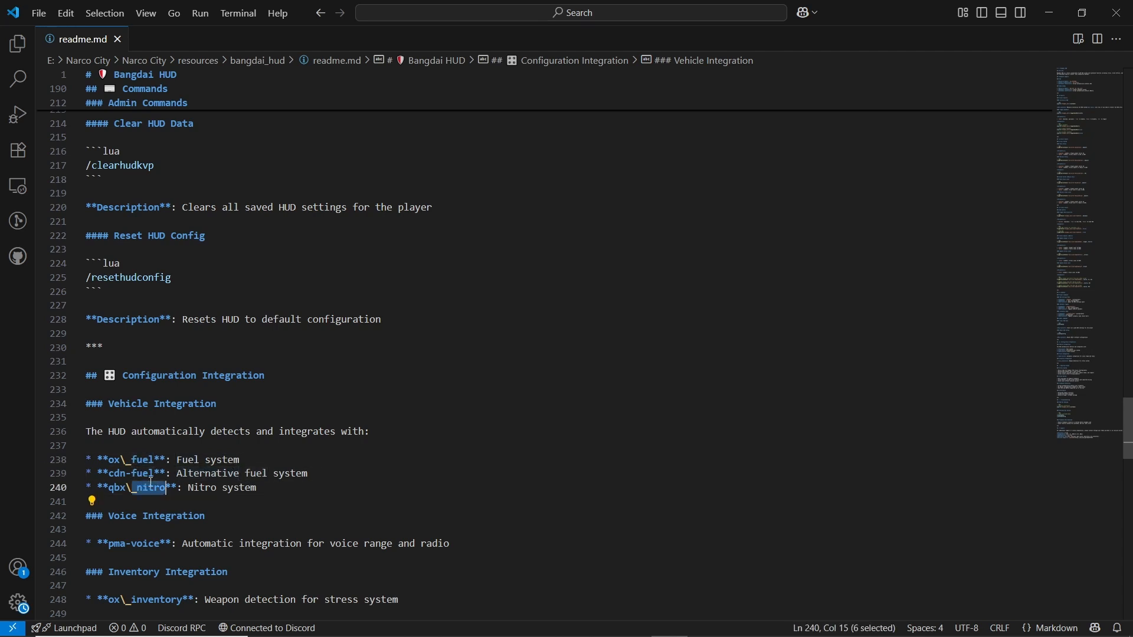
{"action": "scroll", "scroll_direction": "down", "scroll_amount": 3}
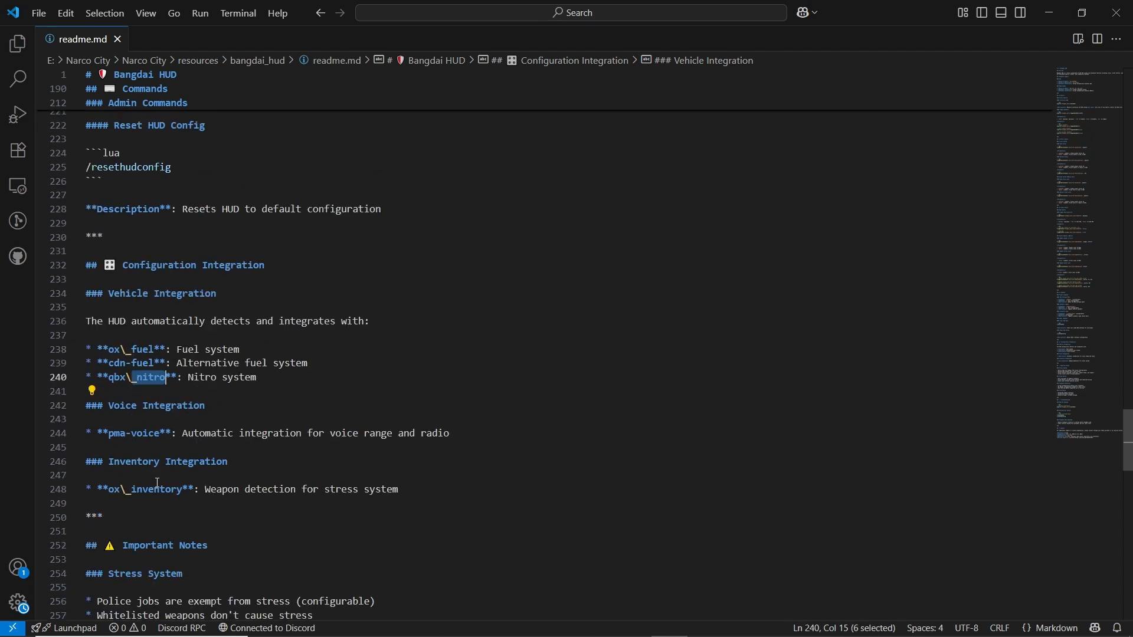
{"action": "double_click", "coordinate": [154, 489]}
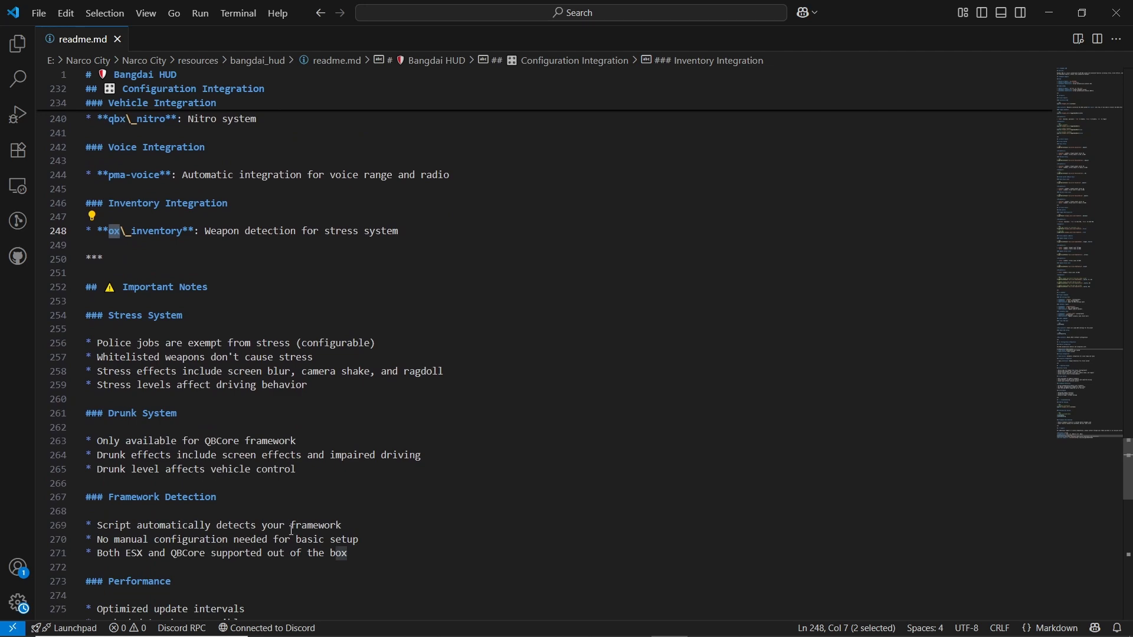
{"action": "scroll", "scroll_direction": "up", "scroll_amount": 3}
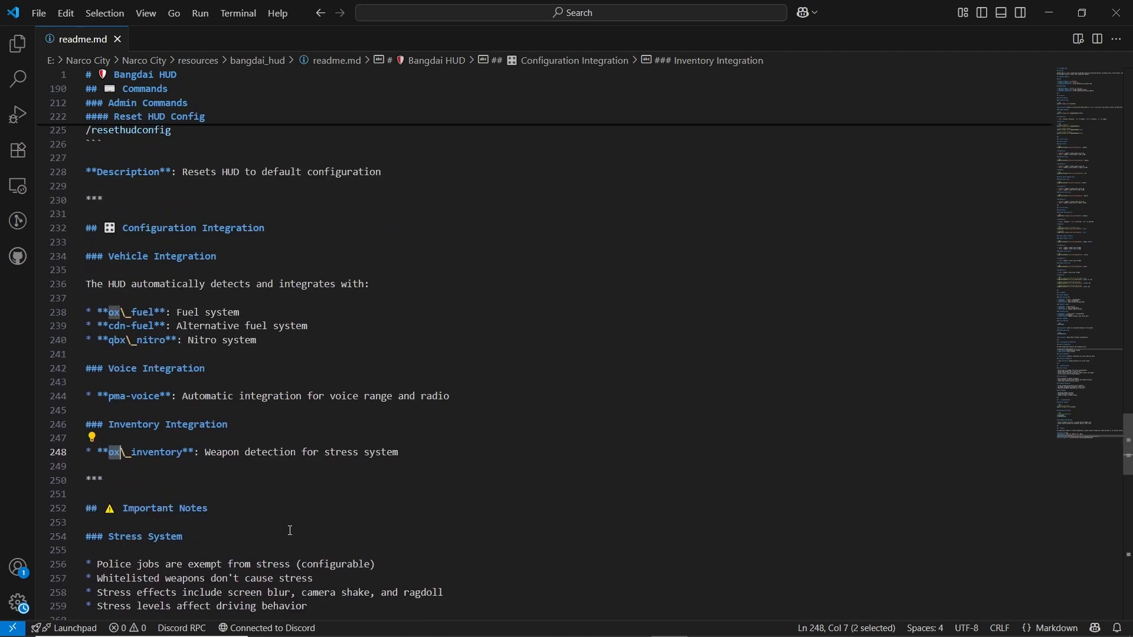
{"action": "scroll", "scroll_direction": "down", "scroll_amount": 3}
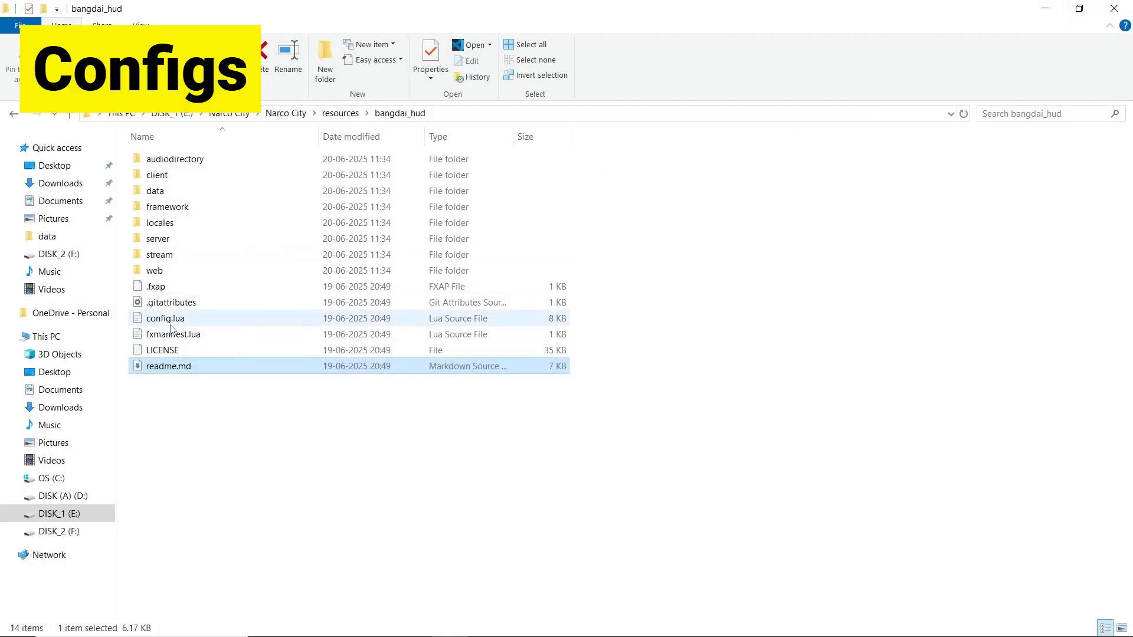
{"action": "double_click", "coordinate": [165, 318]}
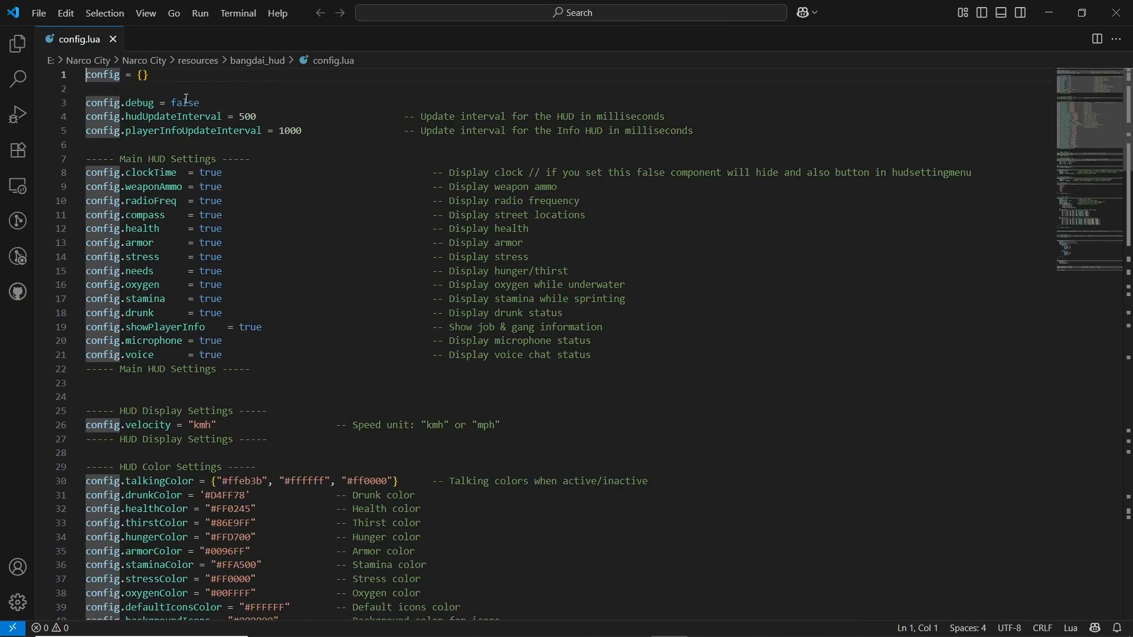
Review the playerInfoUpdateInterval, compass and velocity speed-unit settings in config.lua.
{"action": "double_click", "coordinate": [194, 130]}
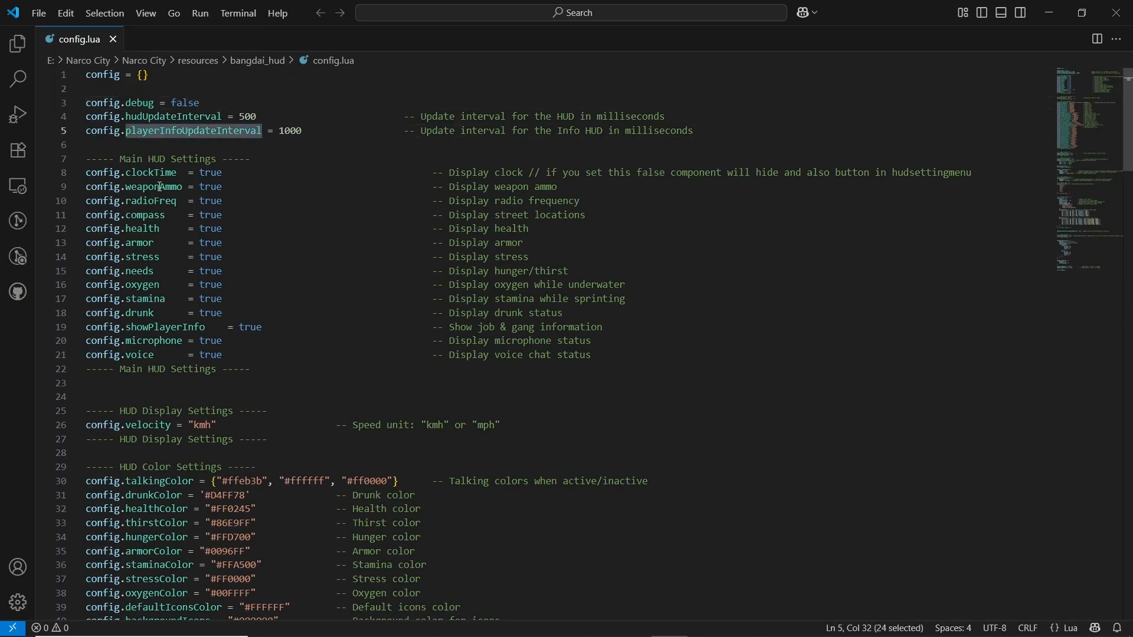
{"action": "mouse_move", "coordinate": [245, 140]}
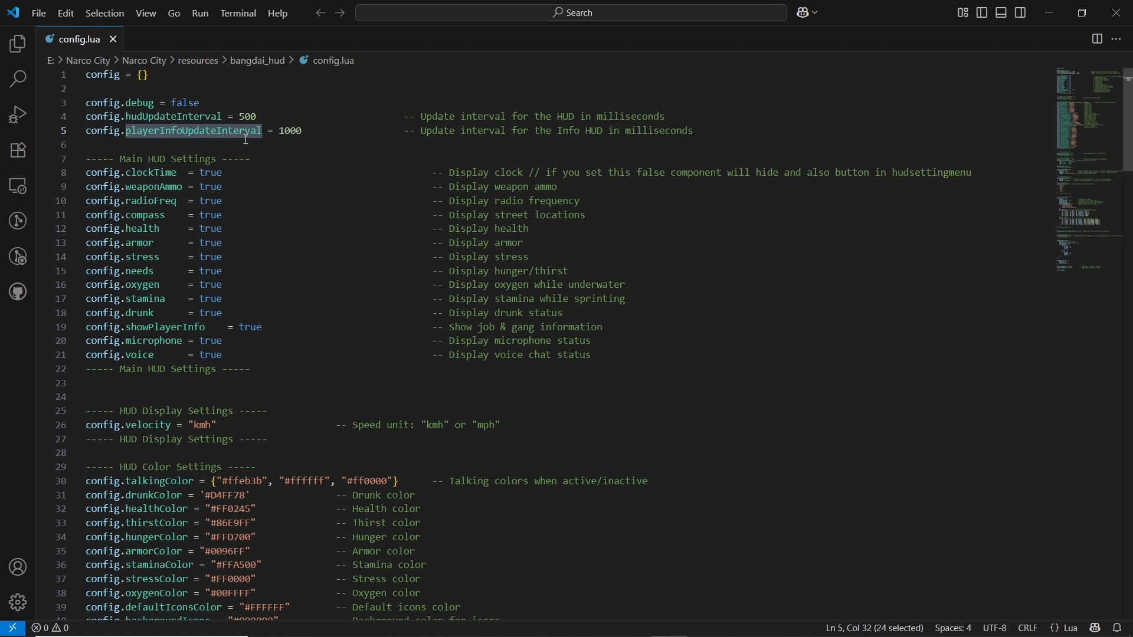
{"action": "double_click", "coordinate": [150, 172]}
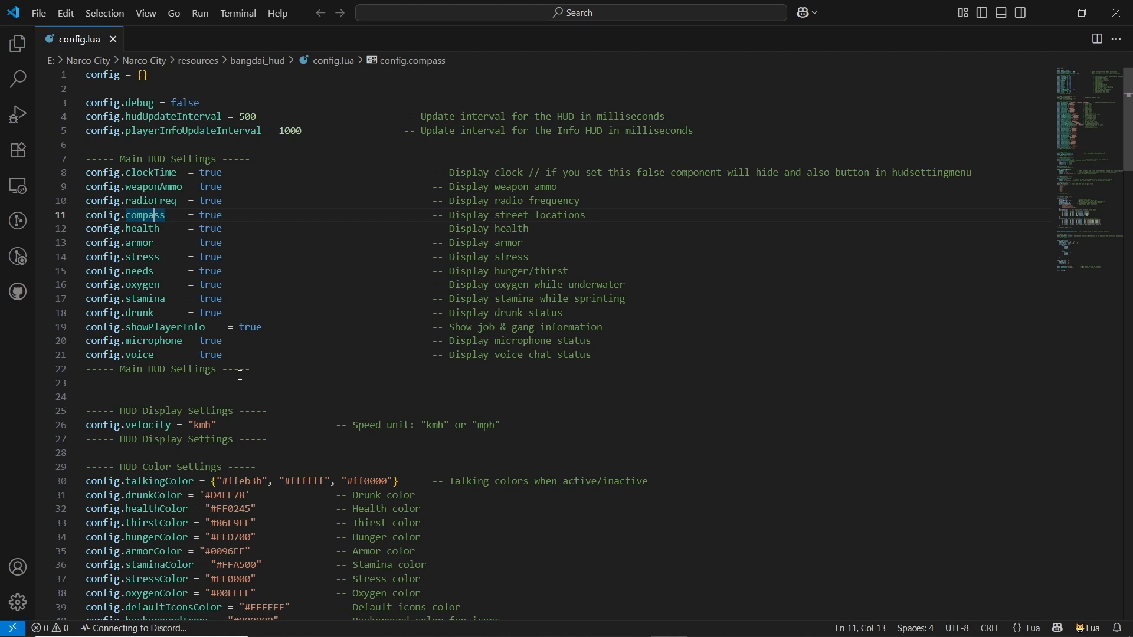
{"action": "scroll", "scroll_direction": "down", "scroll_amount": 3}
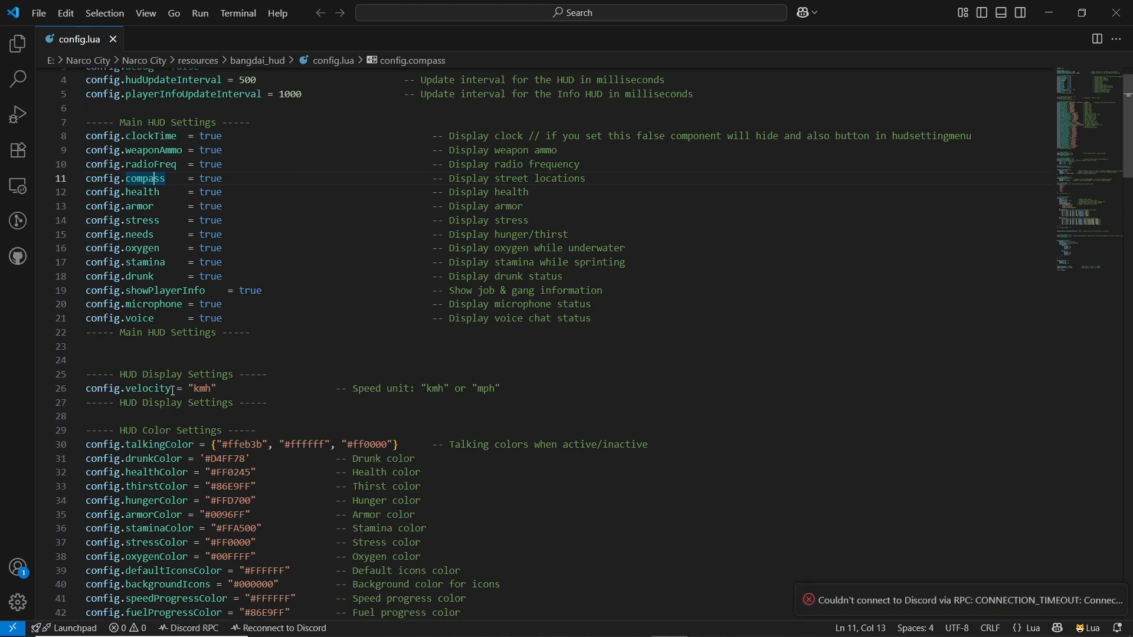
{"action": "double_click", "coordinate": [485, 388]}
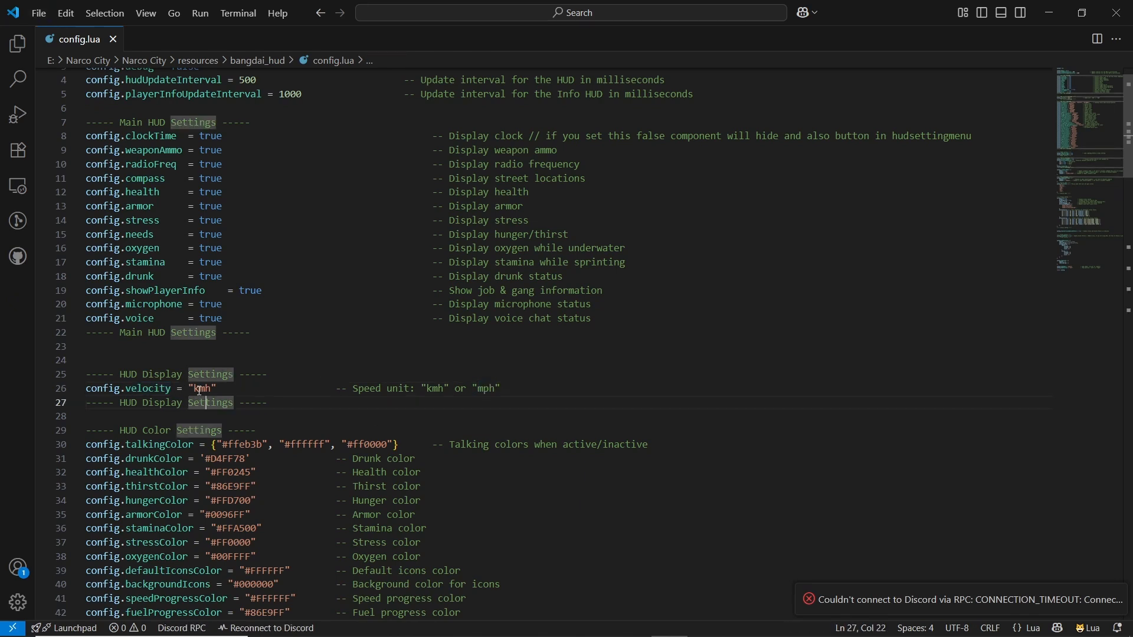
{"action": "scroll", "scroll_direction": "down", "scroll_amount": 3}
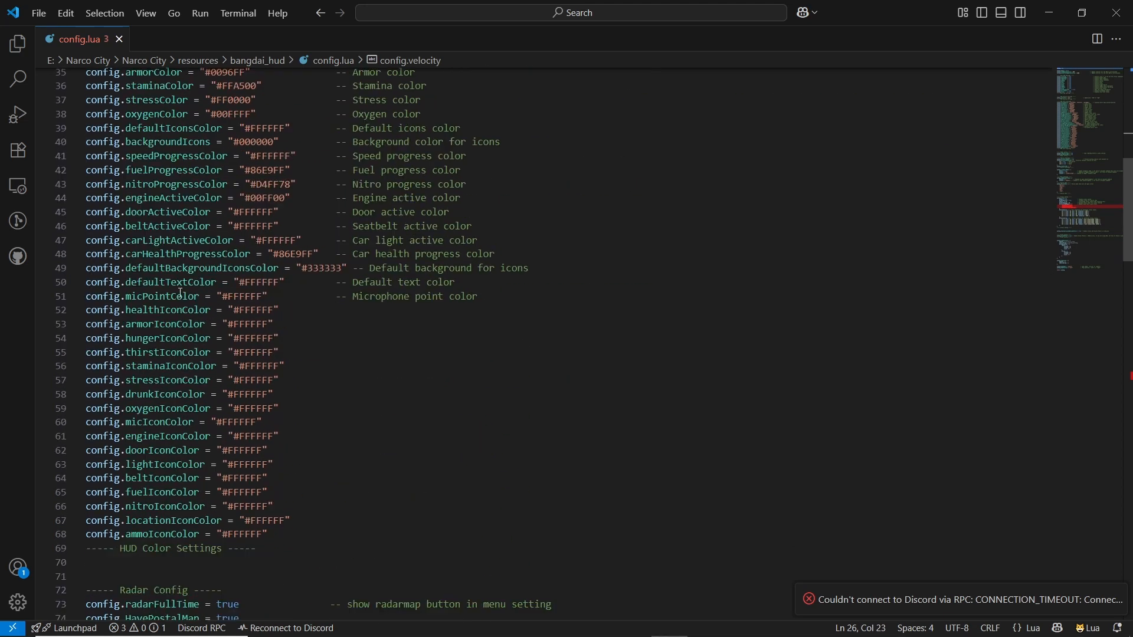
{"action": "scroll", "scroll_direction": "down", "scroll_amount": 3}
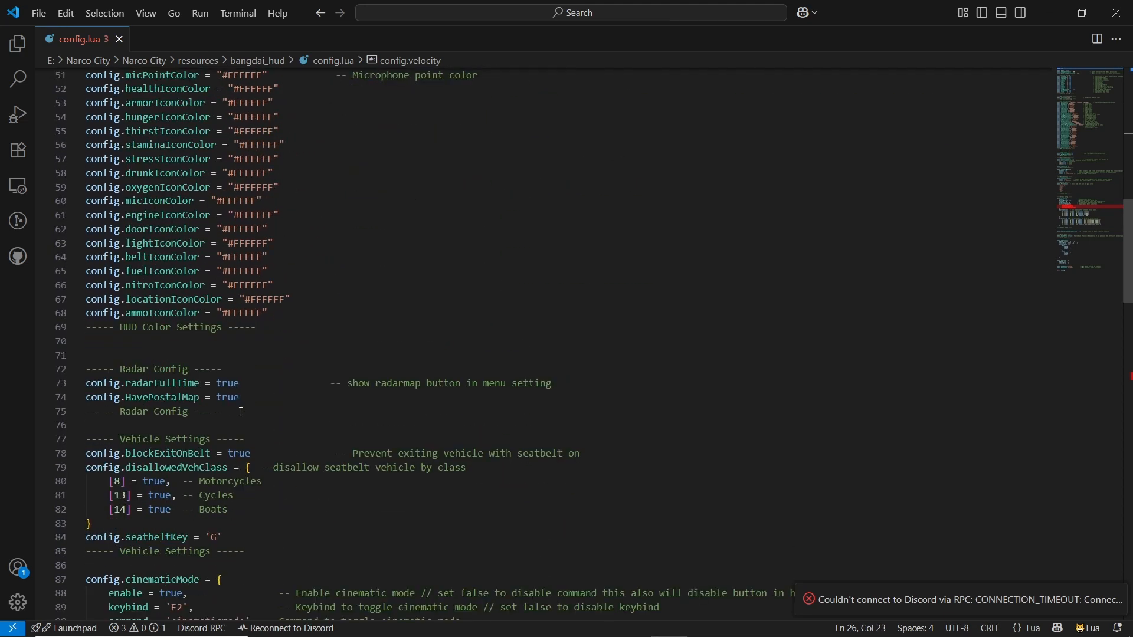
Review the radar, HavePostalMap and drunkEffect settings, typing 'false' along the way.
{"action": "double_click", "coordinate": [133, 368]}
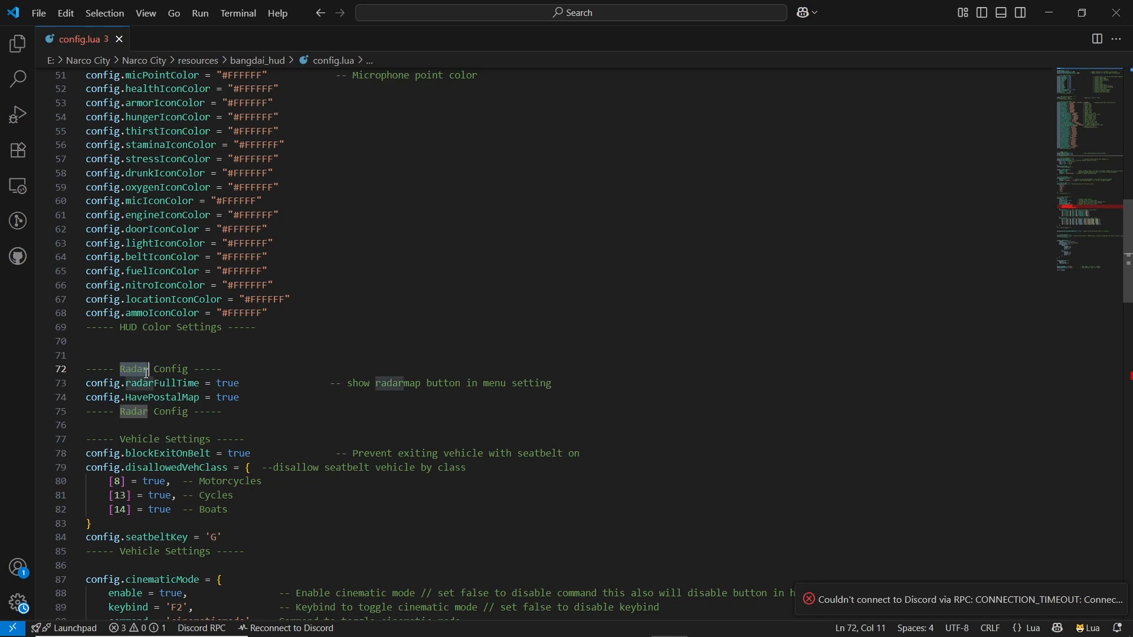
{"action": "double_click", "coordinate": [144, 397]}
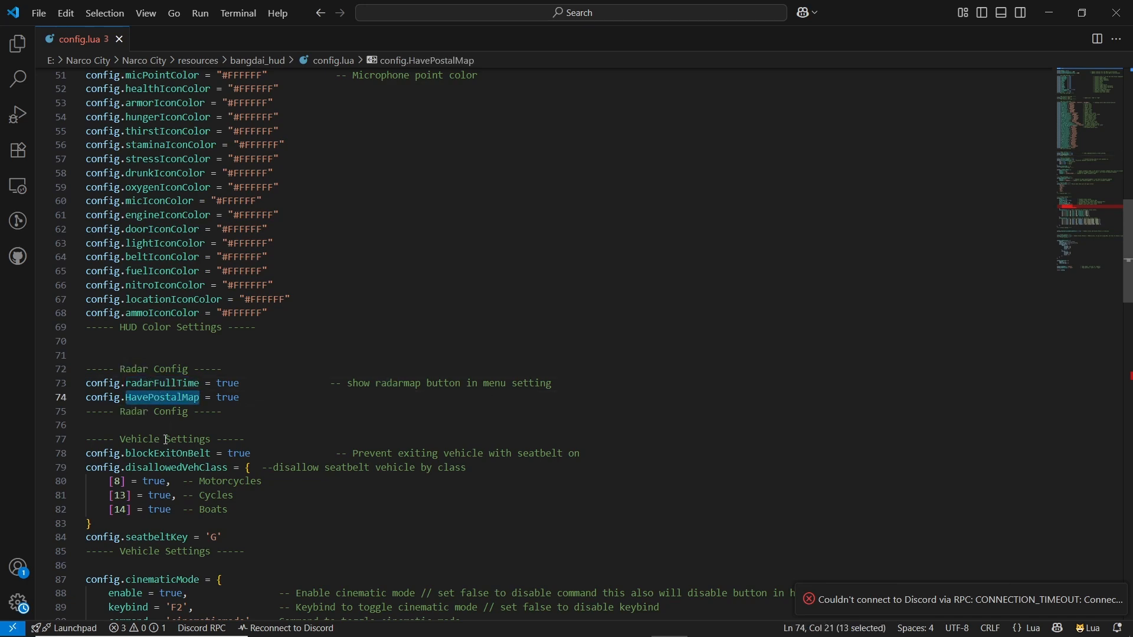
{"action": "scroll", "scroll_direction": "down", "scroll_amount": 3}
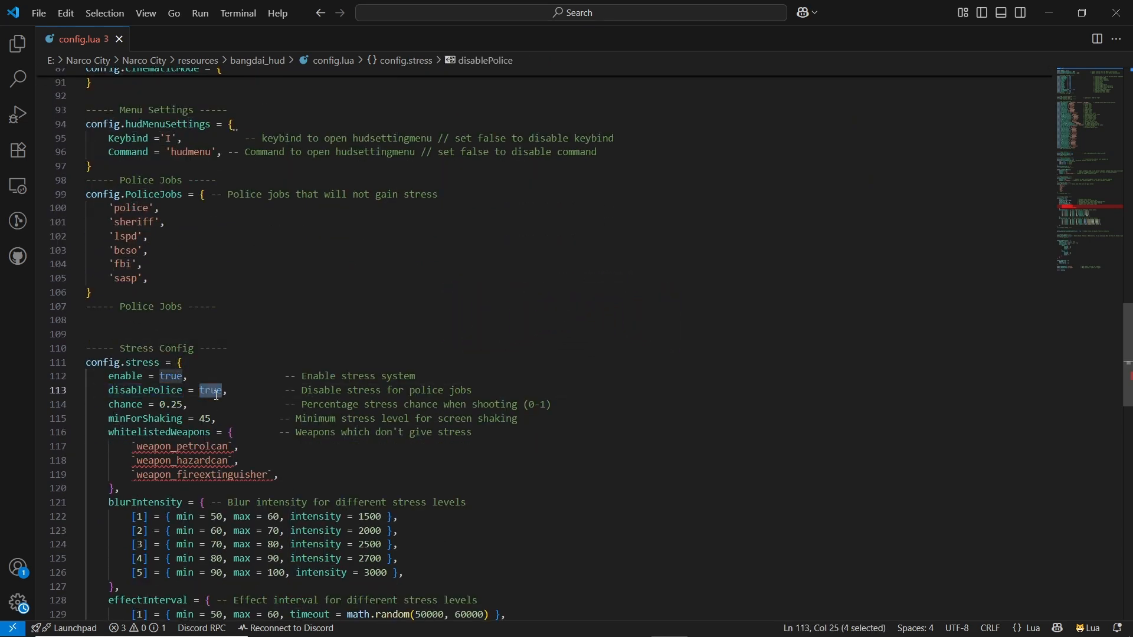
{"action": "type", "text": "false"}
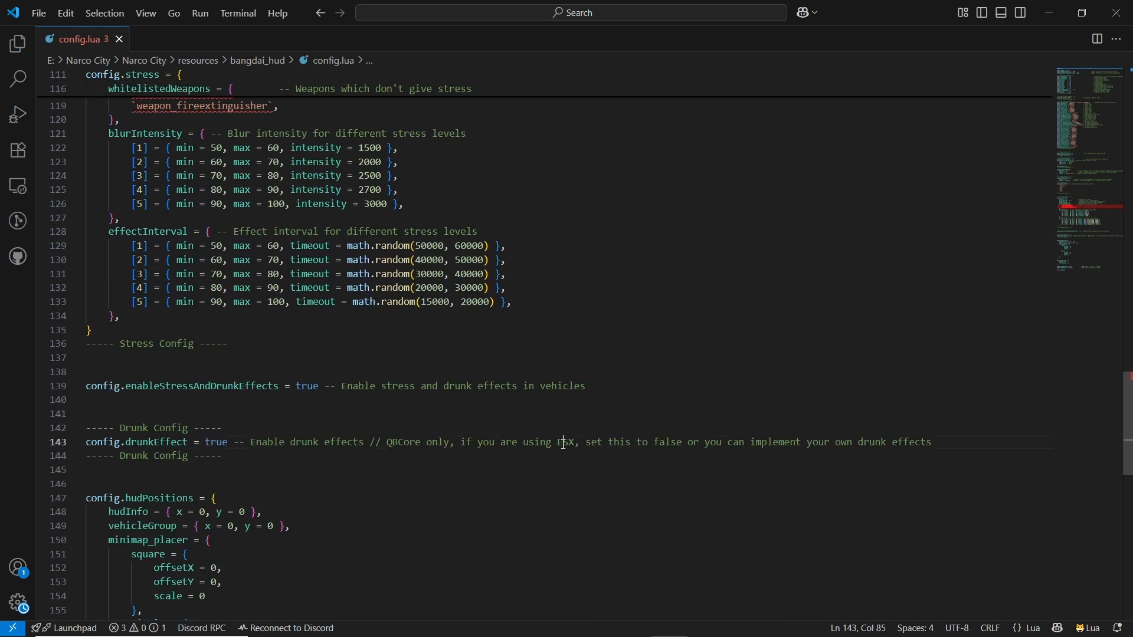
{"action": "double_click", "coordinate": [403, 442]}
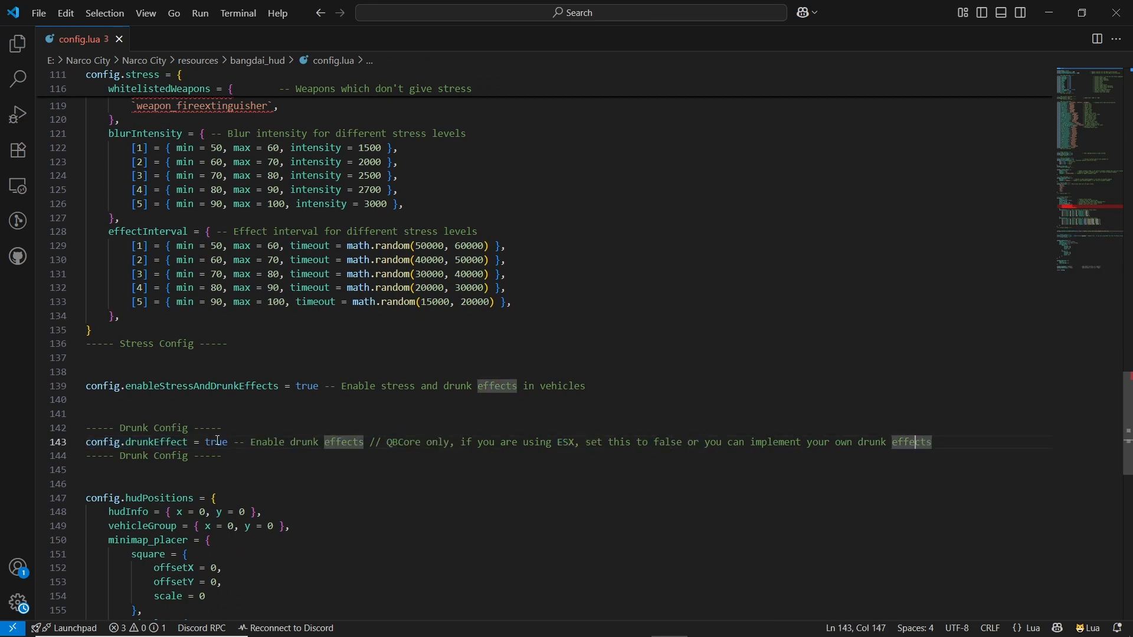
{"action": "double_click", "coordinate": [215, 442]}
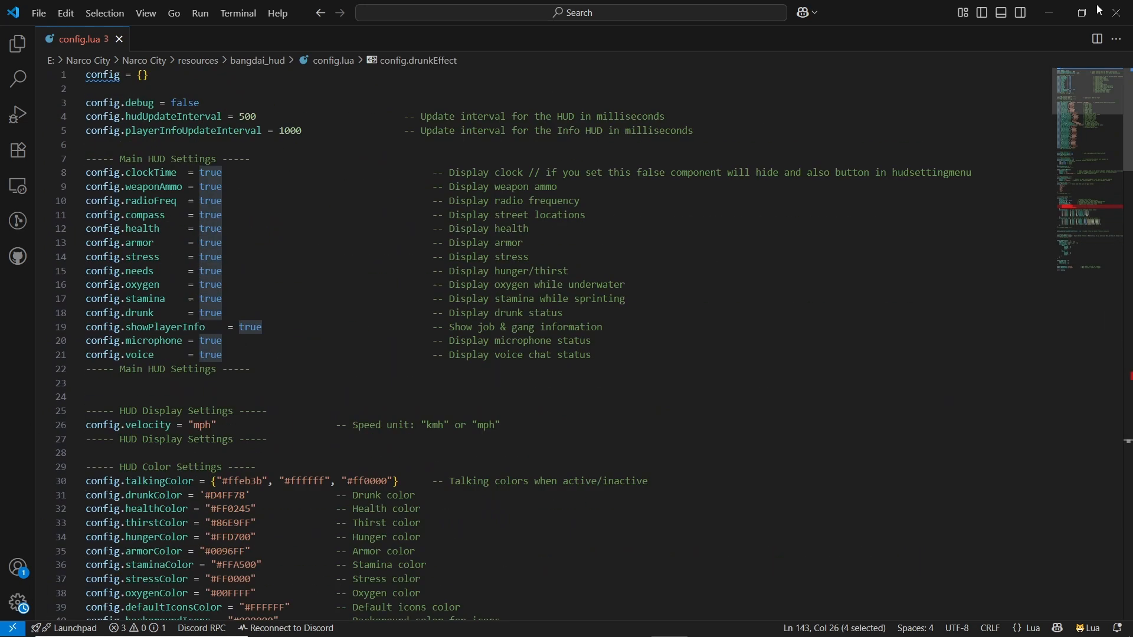
{"action": "mouse_move", "coordinate": [1106, 11]}
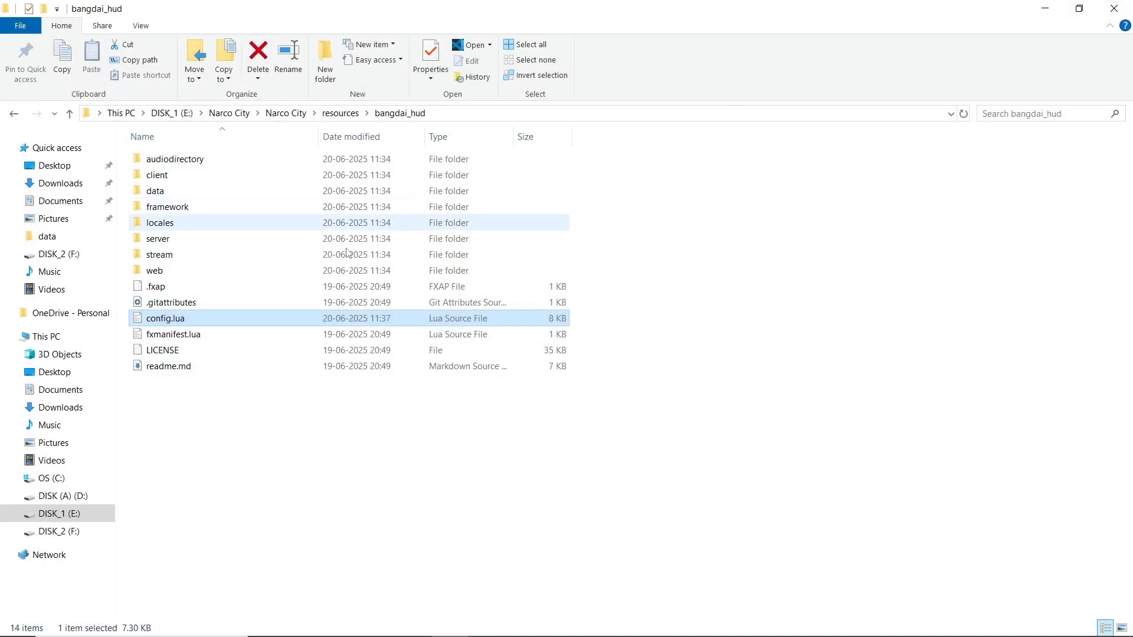
Browse the bangdai_hud framework subfolders, then right-click bangdai_hud in resources.
{"action": "double_click", "coordinate": [167, 207]}
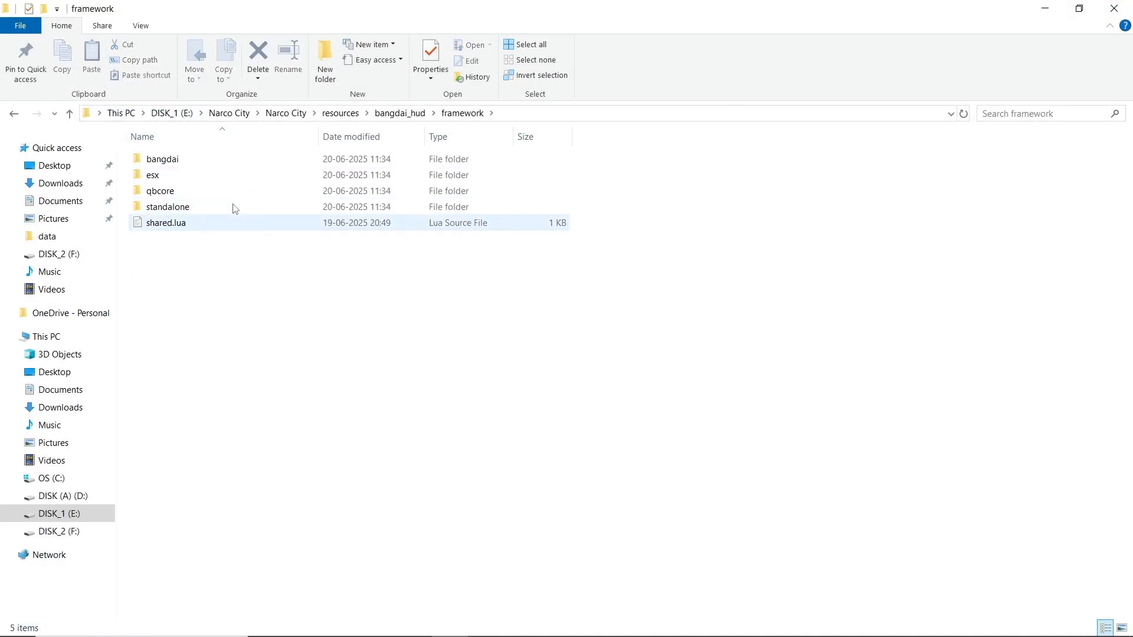
{"action": "double_click", "coordinate": [163, 158]}
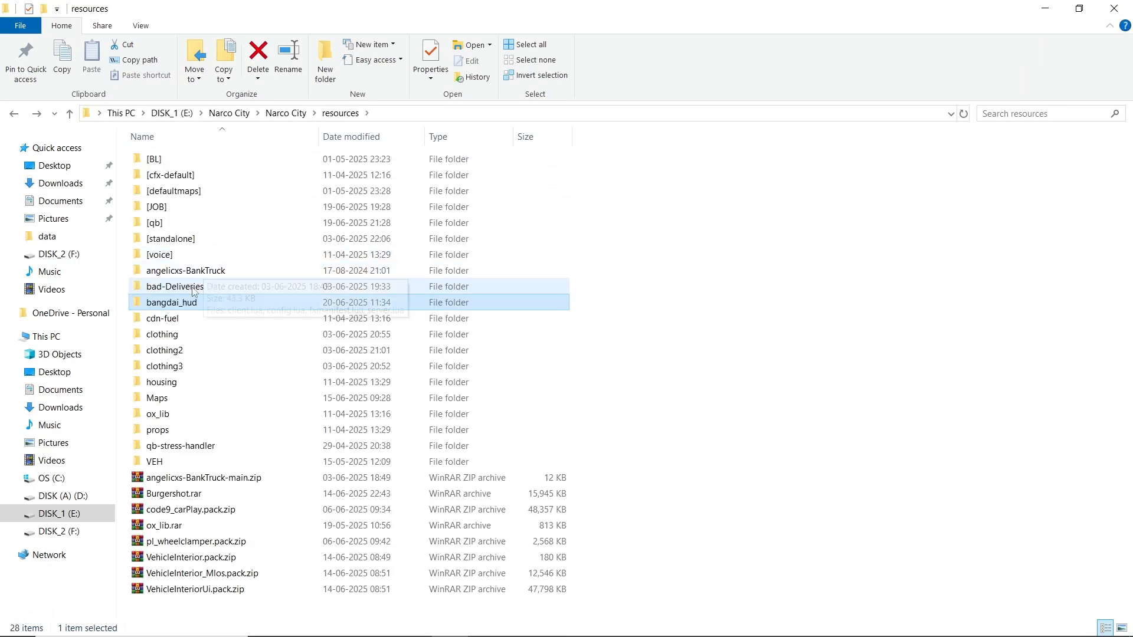
{"action": "right_click", "coordinate": [171, 302]}
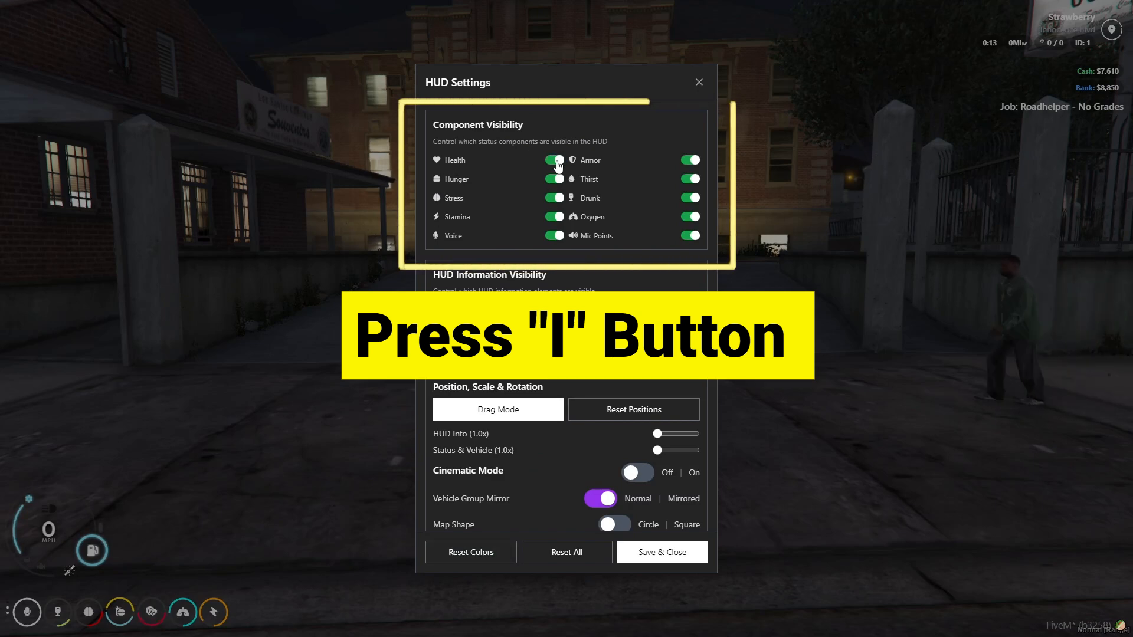
Toggle Component Visibility switches in HUD Settings and scroll down the menu.
{"action": "left_click", "coordinate": [554, 161]}
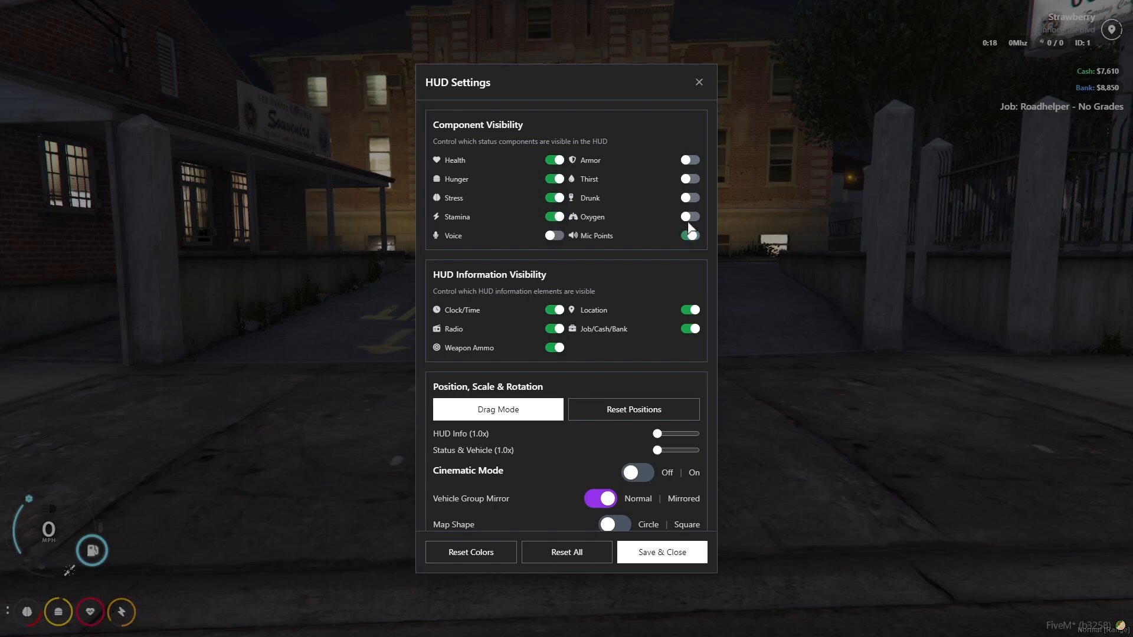
{"action": "scroll", "scroll_direction": "down", "scroll_amount": 3}
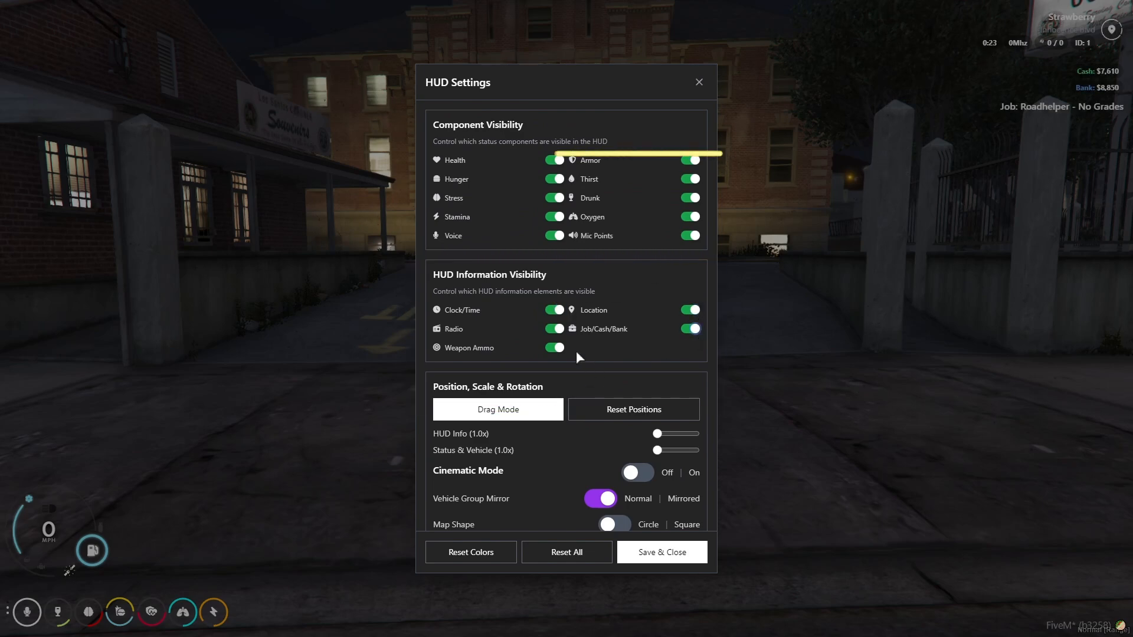
{"action": "scroll", "scroll_direction": "down", "scroll_amount": 3}
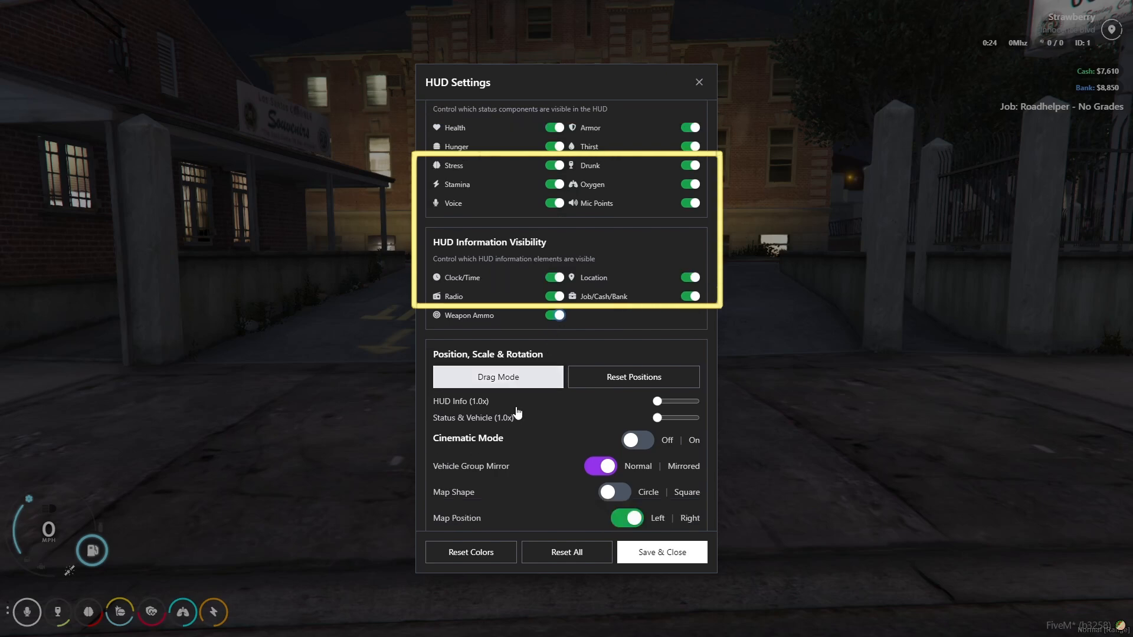
{"action": "left_click", "coordinate": [498, 377]}
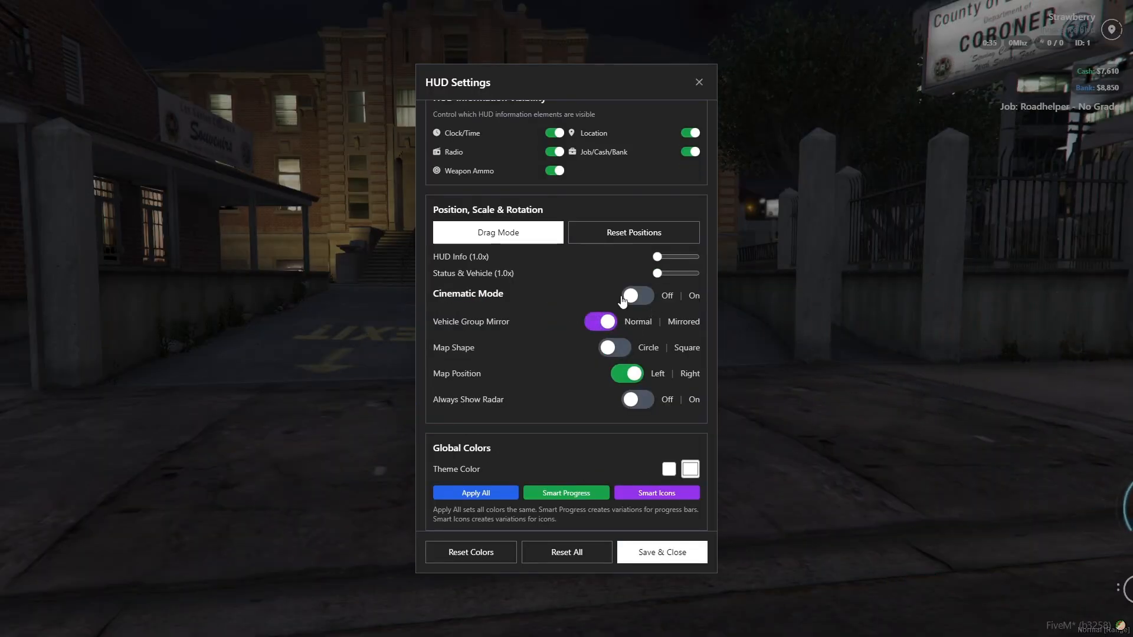
Enable Drag Mode to reposition the HUD, then scroll further down the settings.
{"action": "left_click", "coordinate": [498, 232]}
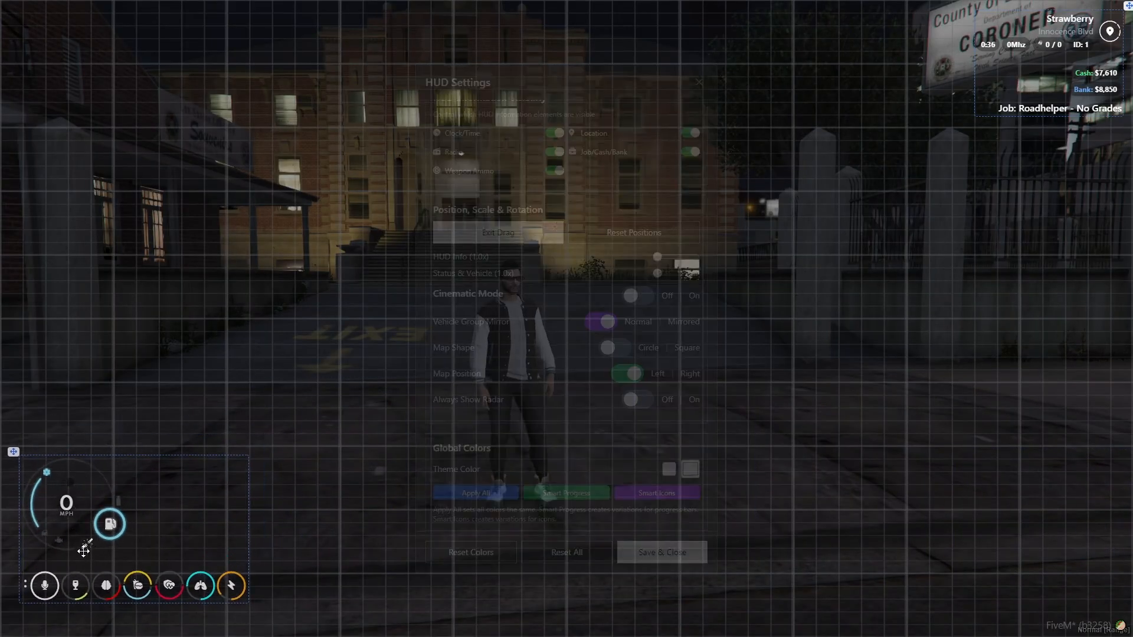
{"action": "scroll", "scroll_direction": "down", "scroll_amount": 3}
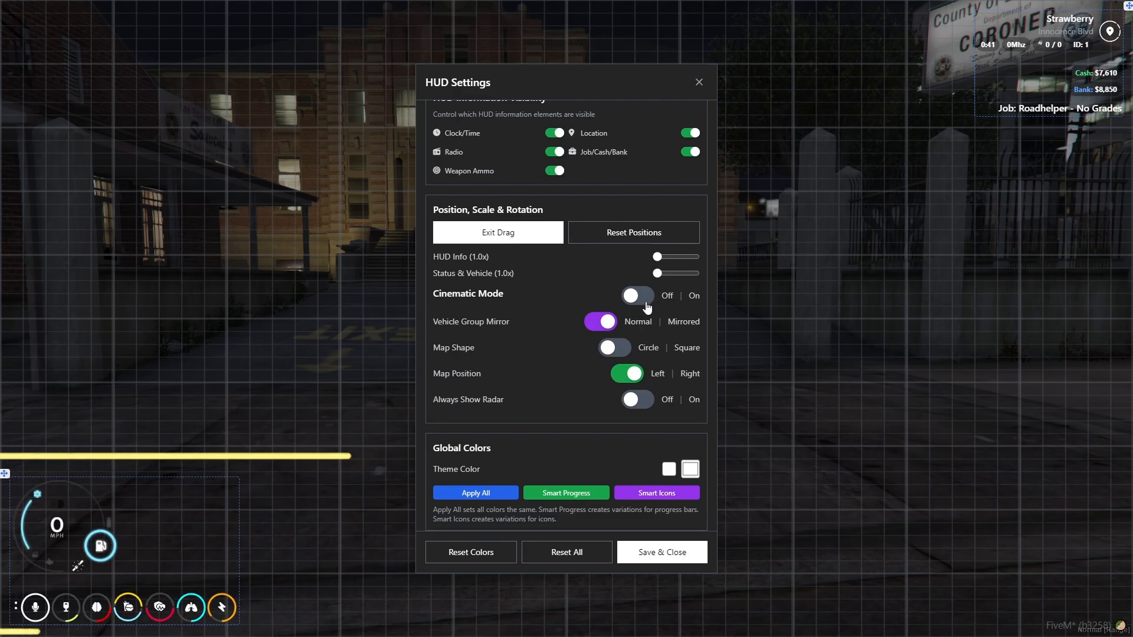
{"action": "scroll", "scroll_direction": "down", "scroll_amount": 3}
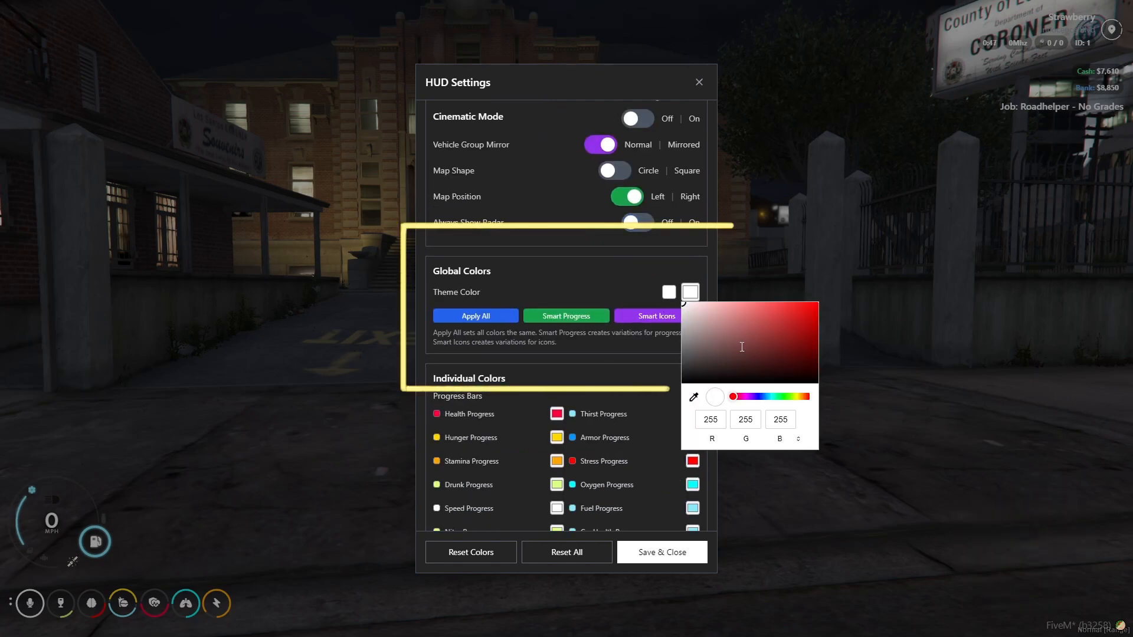
Set a red theme colour, check the Health Progress picker, and Save & Close.
{"action": "left_click", "coordinate": [719, 349]}
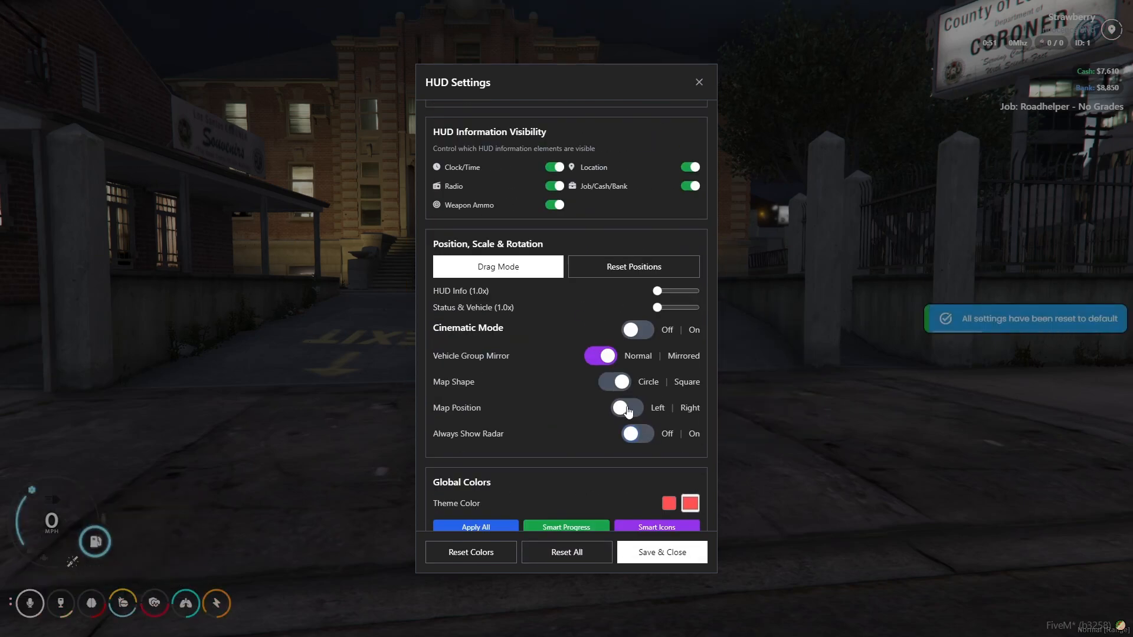
{"action": "scroll", "scroll_direction": "down", "scroll_amount": 3}
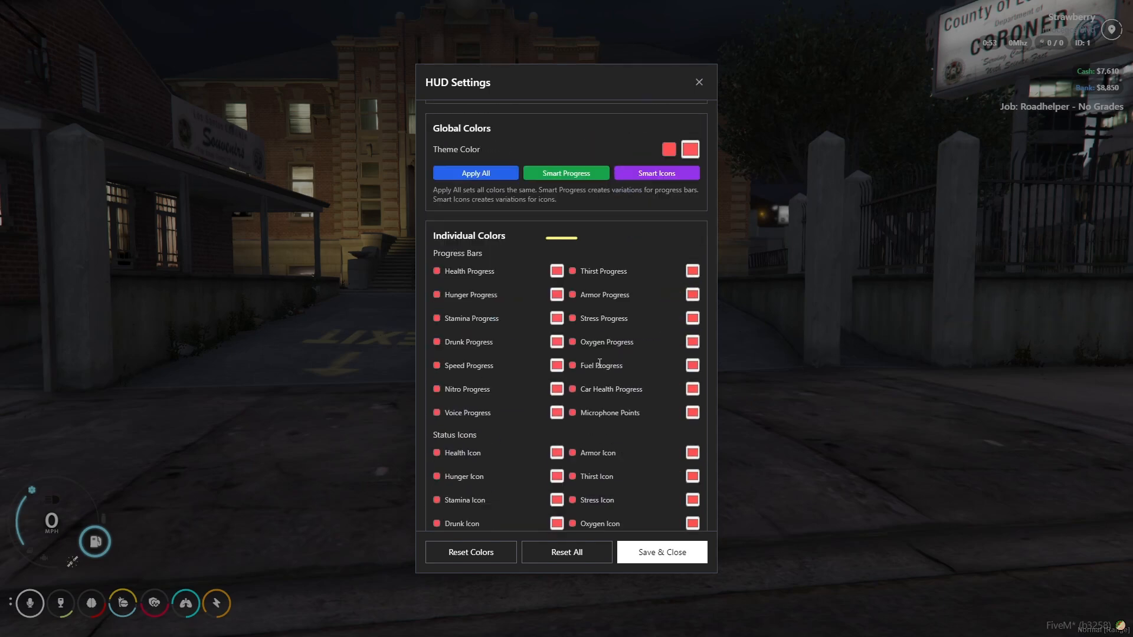
{"action": "left_click", "coordinate": [556, 271]}
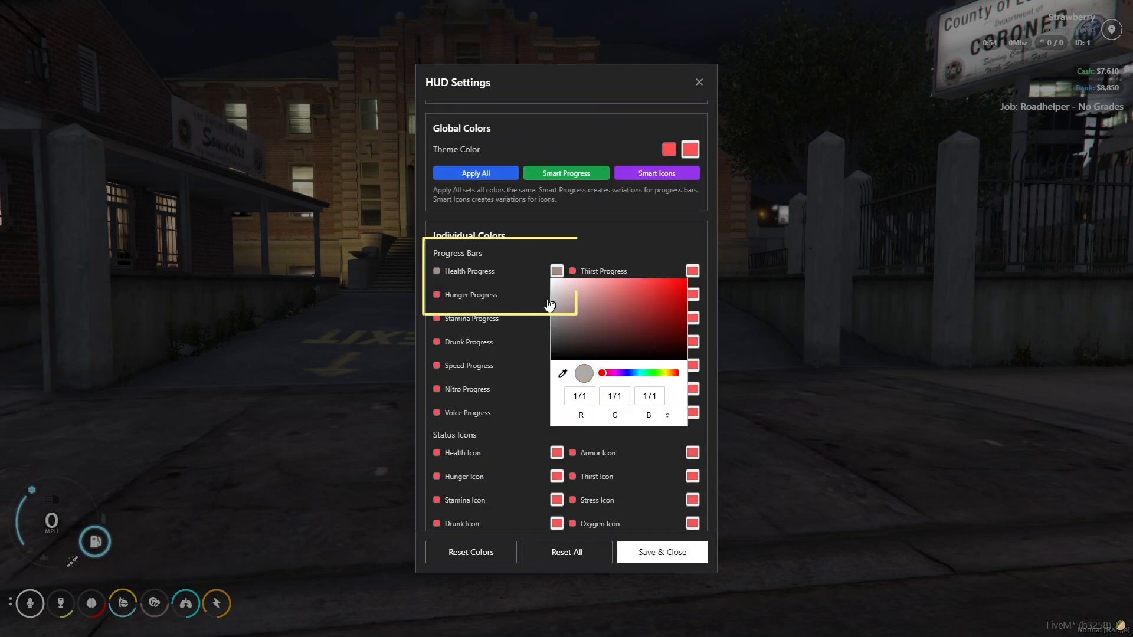
{"action": "left_click", "coordinate": [554, 300]}
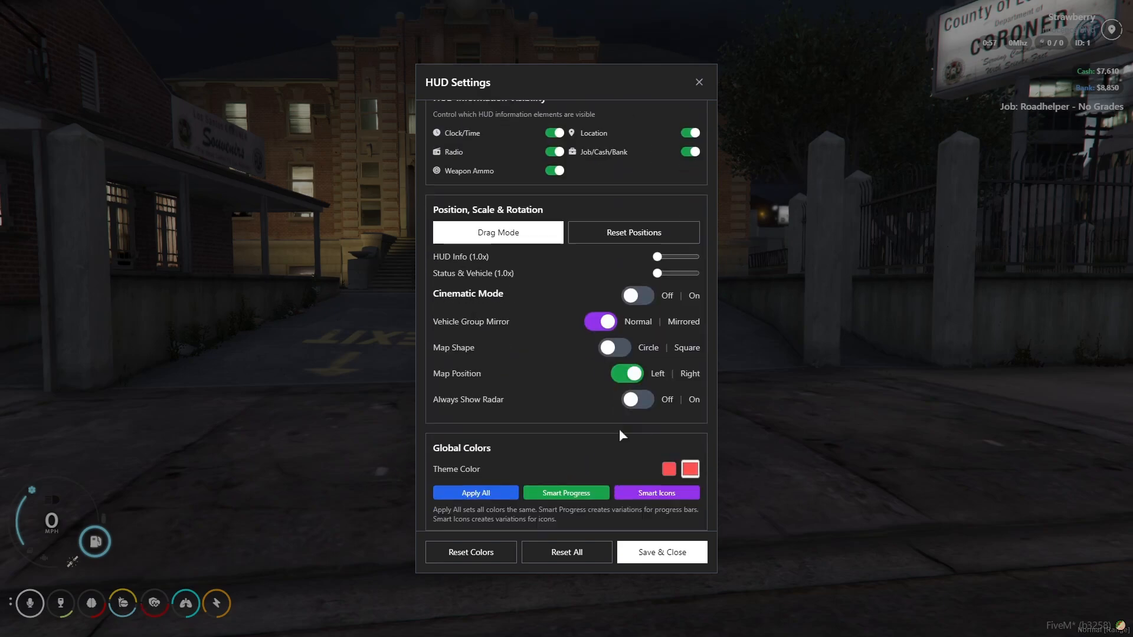
{"action": "left_click", "coordinate": [662, 551]}
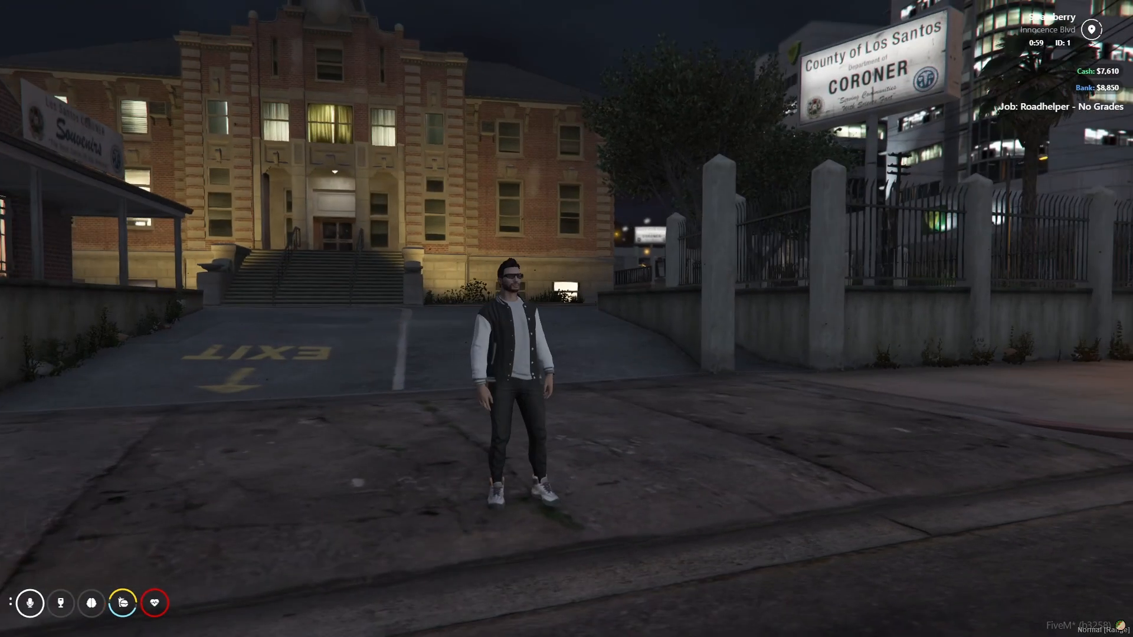
Drive off and run /setjob 1 police to become a Los Santos Police Sergeant.
{"action": "key", "text": "w"}
{"action": "type", "text": "/SETJOB 1 POLICE"}
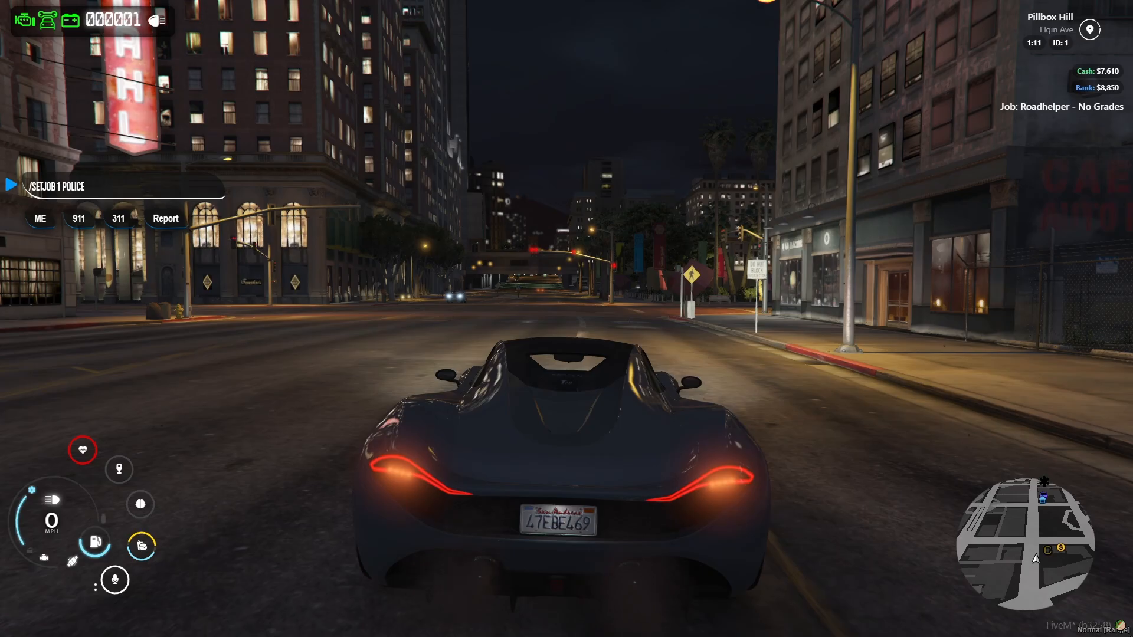
{"action": "key", "text": "Enter"}
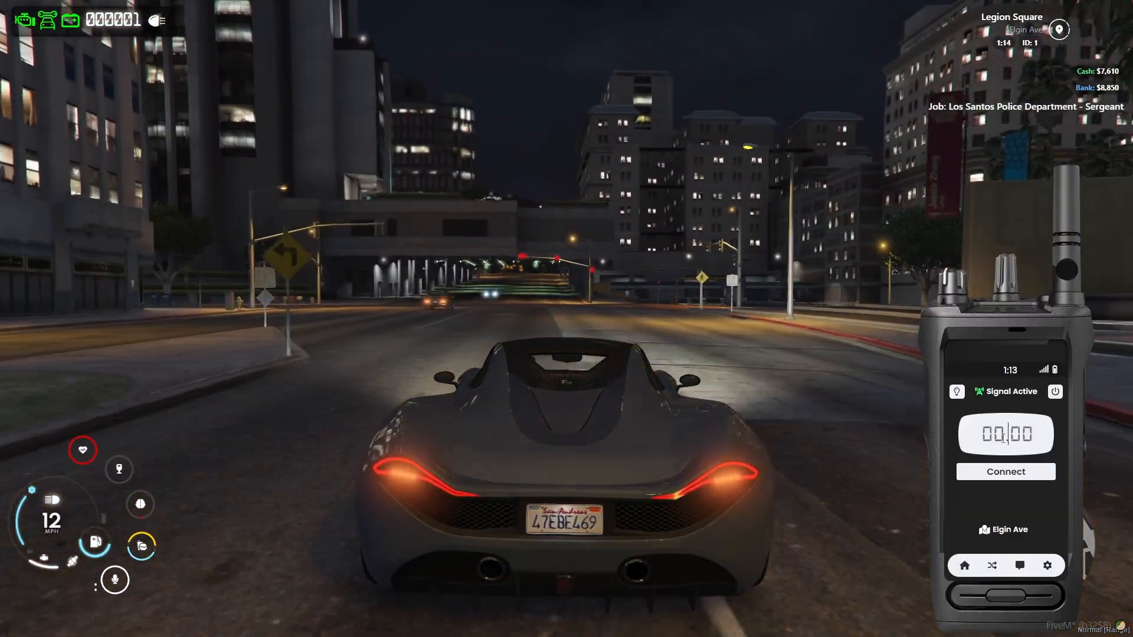
{"action": "left_click", "coordinate": [1005, 471]}
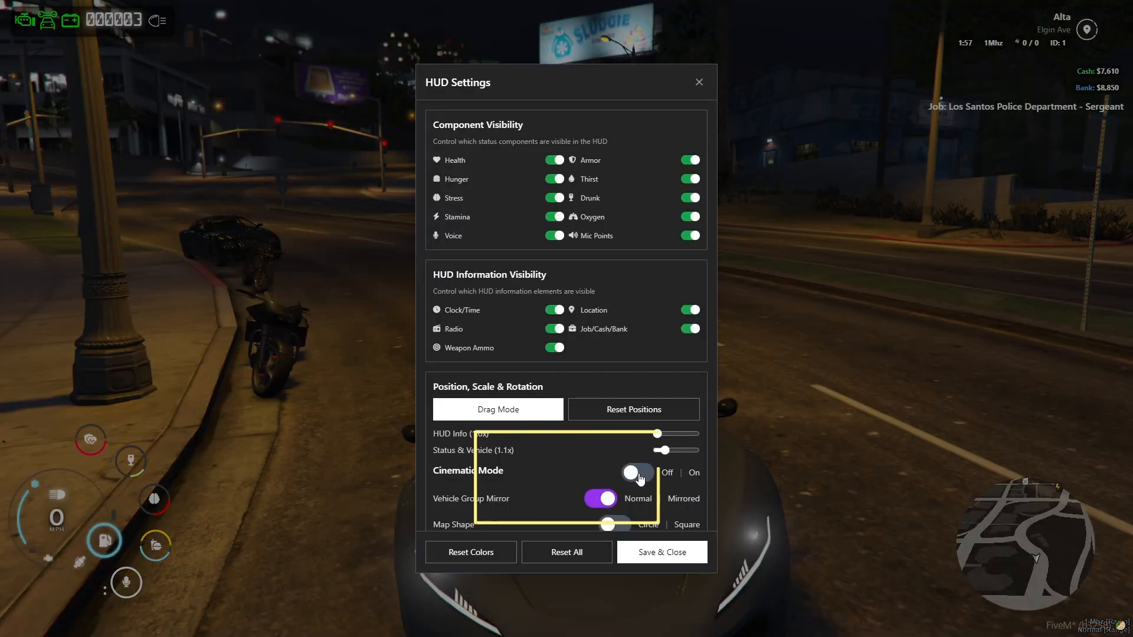
Turn on Cinematic Mode in the HUD Settings menu.
{"action": "left_click", "coordinate": [636, 472]}
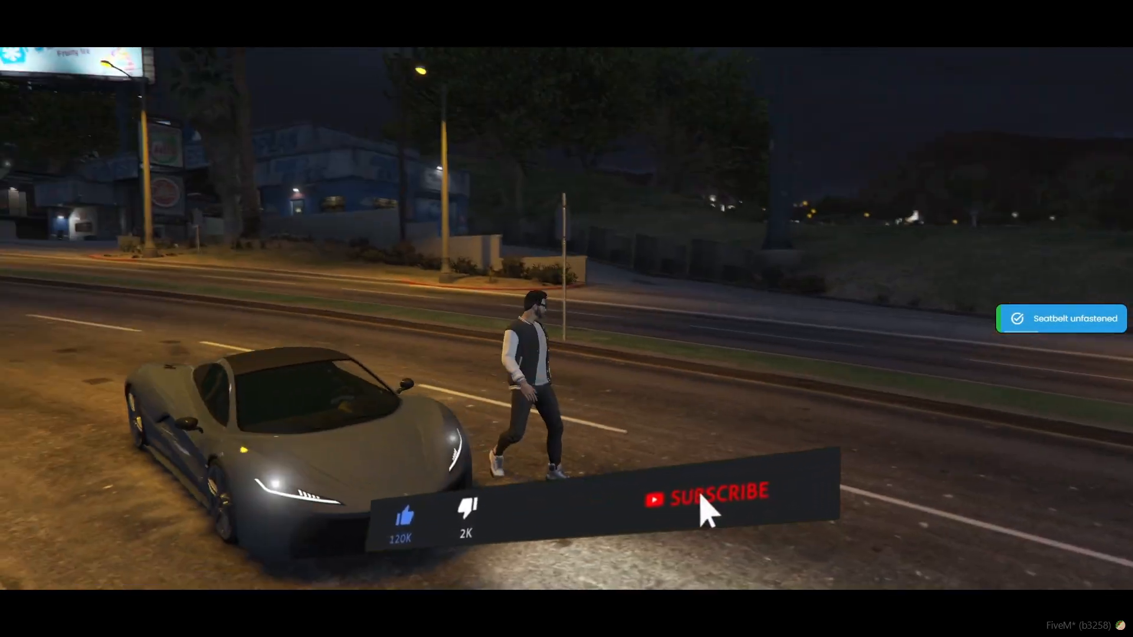
{"action": "left_click", "coordinate": [713, 497]}
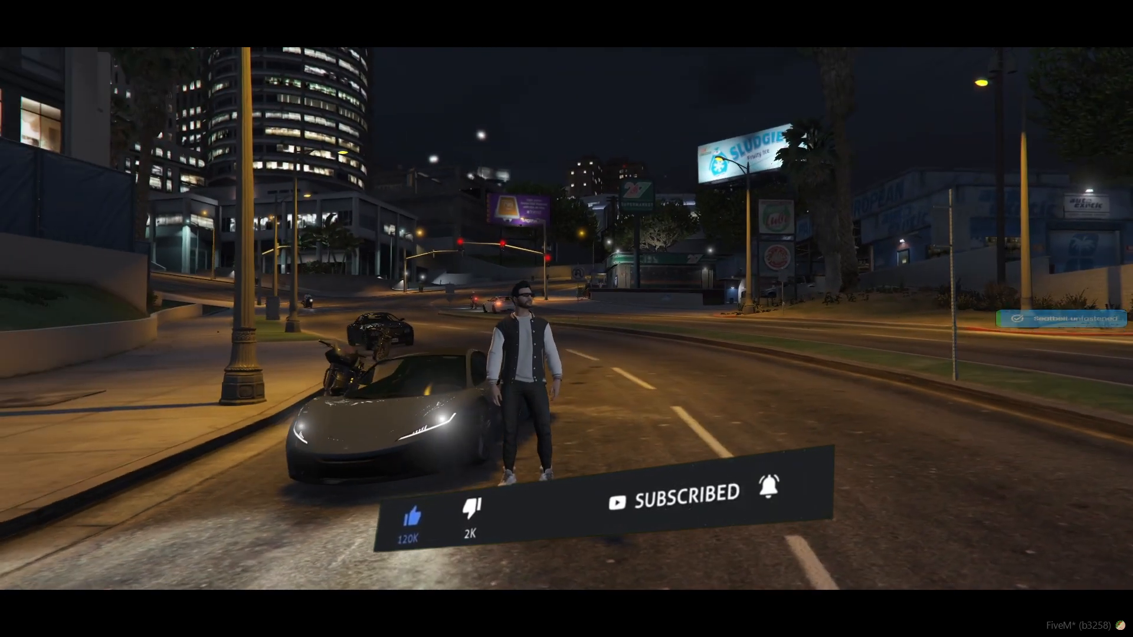